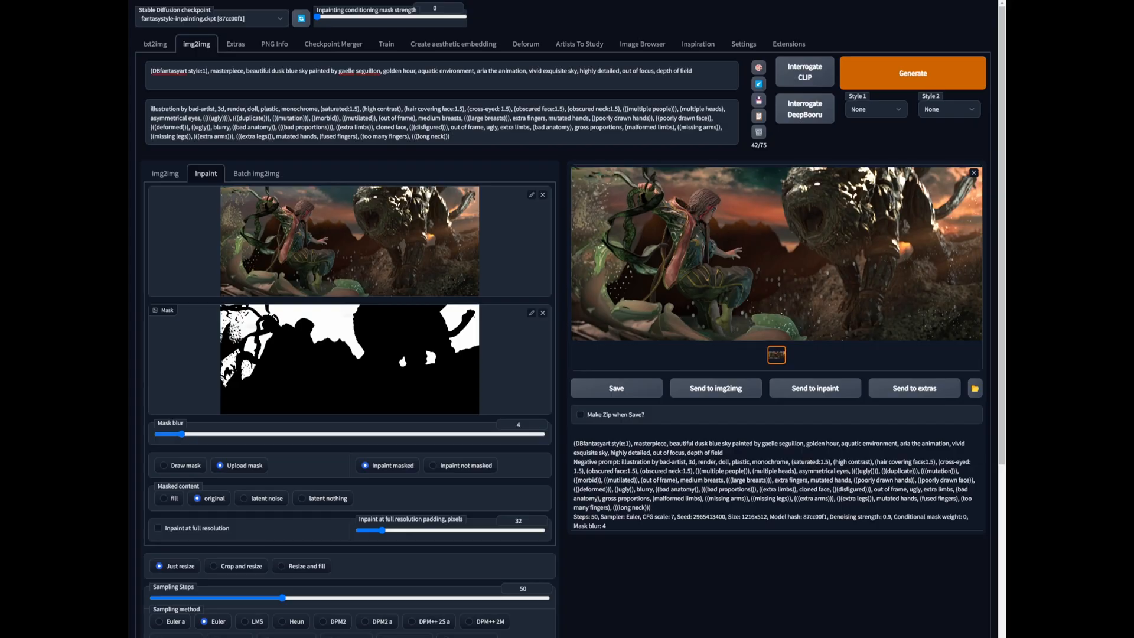
# - Generate a new inpaint of the fantasy scene with conditioning mask strength 0.15
pyautogui.scroll(-3)
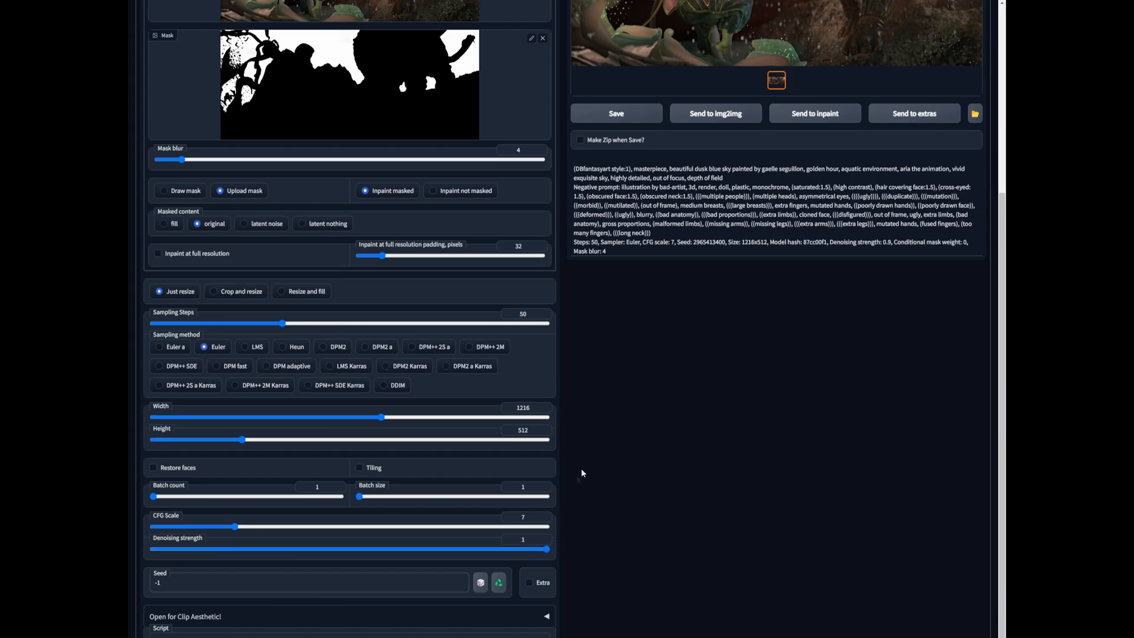
pyautogui.scroll(3)
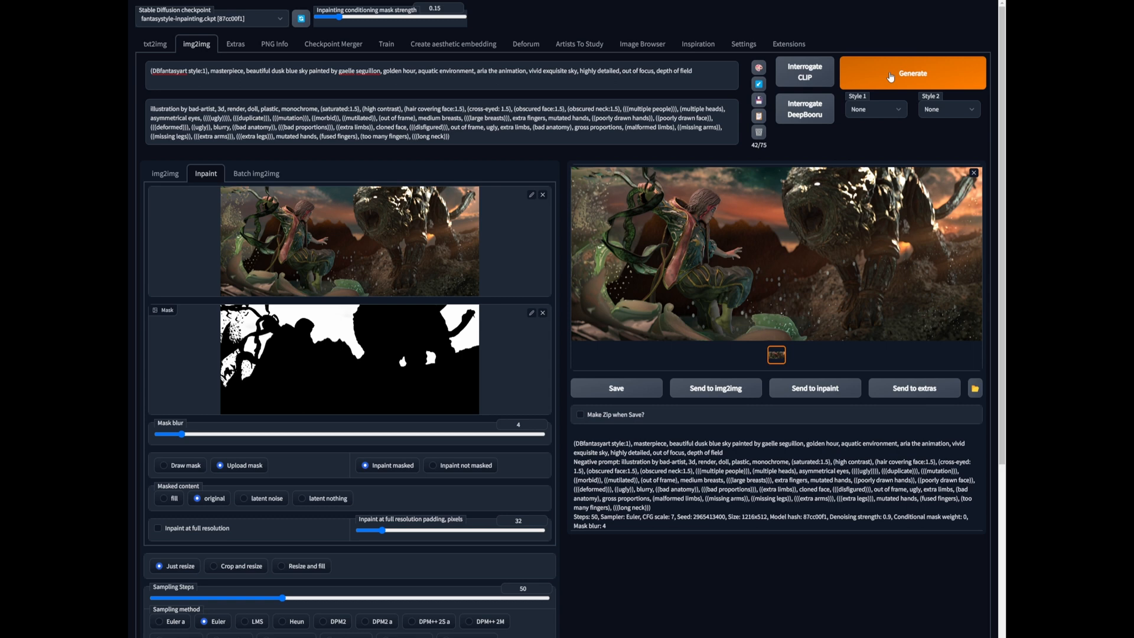
pyautogui.click(912, 73)
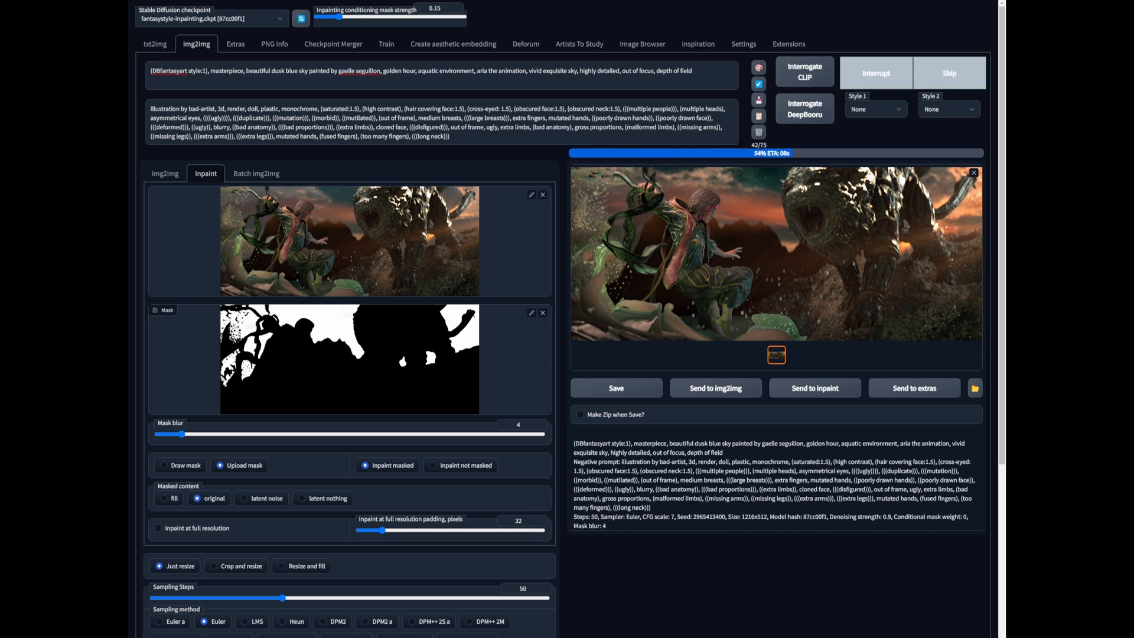
pyautogui.click(913, 73)
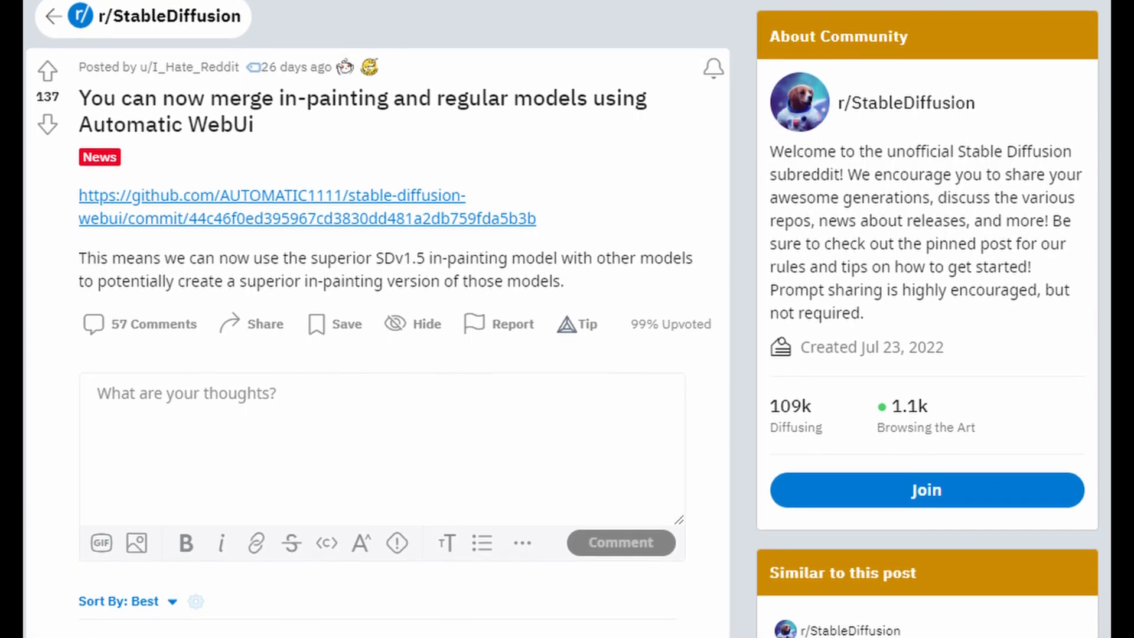
pyautogui.scroll(-3)
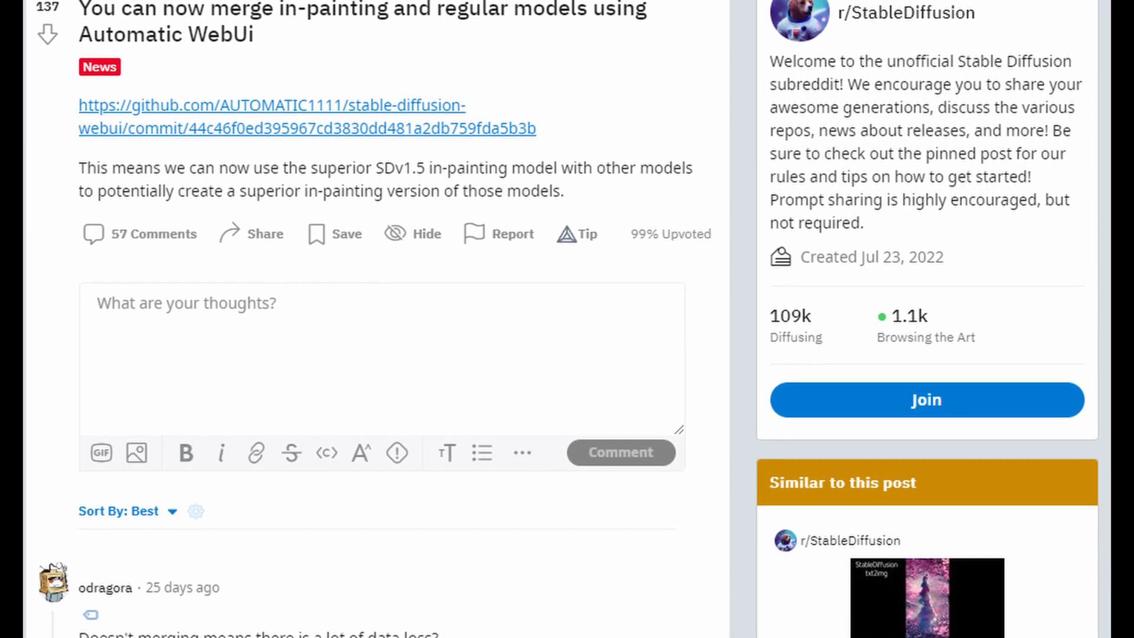
pyautogui.scroll(-3)
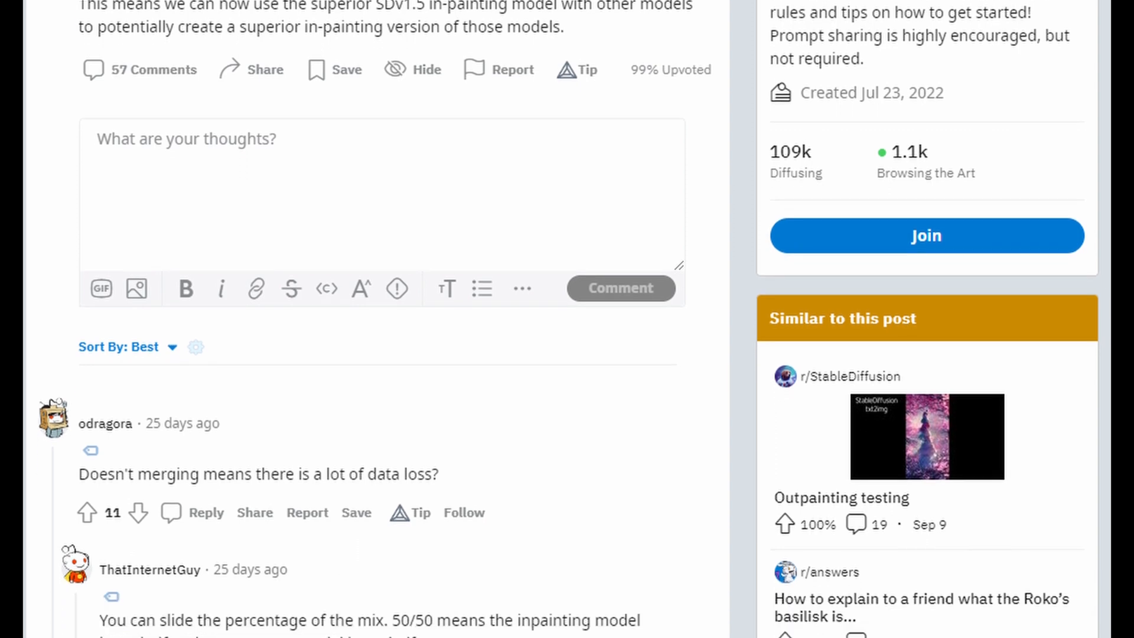
pyautogui.scroll(-3)
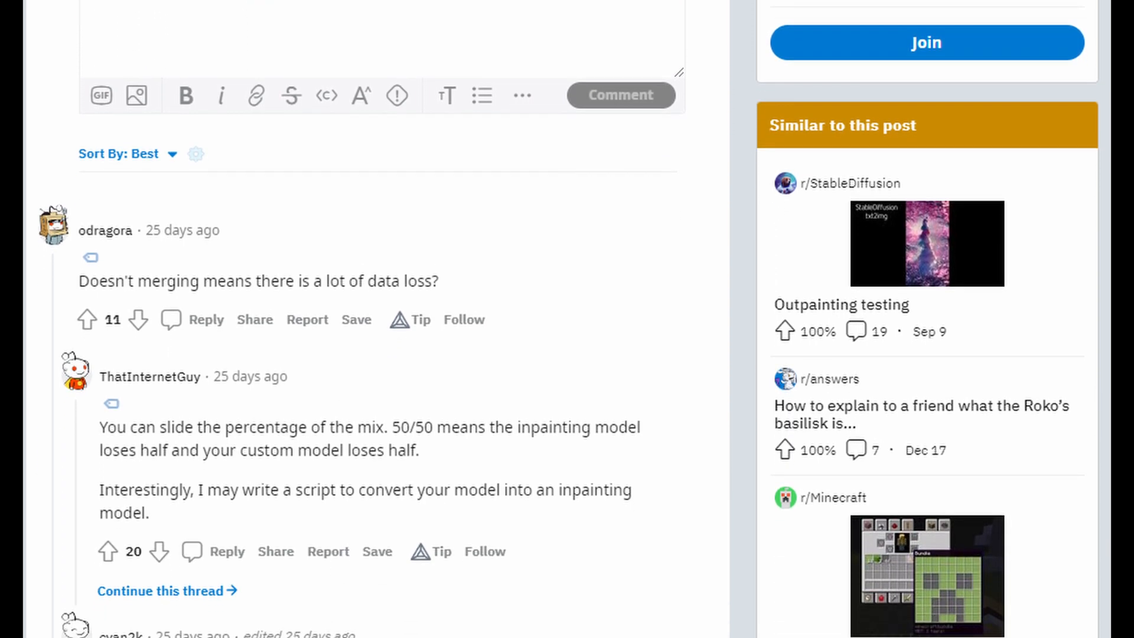
pyautogui.scroll(-3)
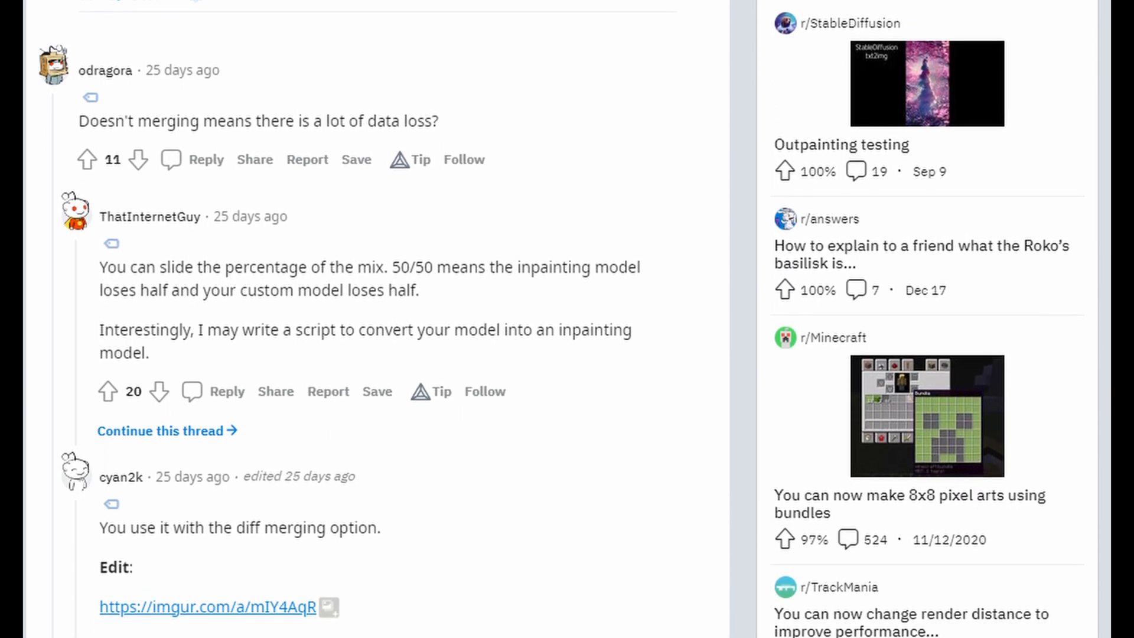
pyautogui.scroll(-3)
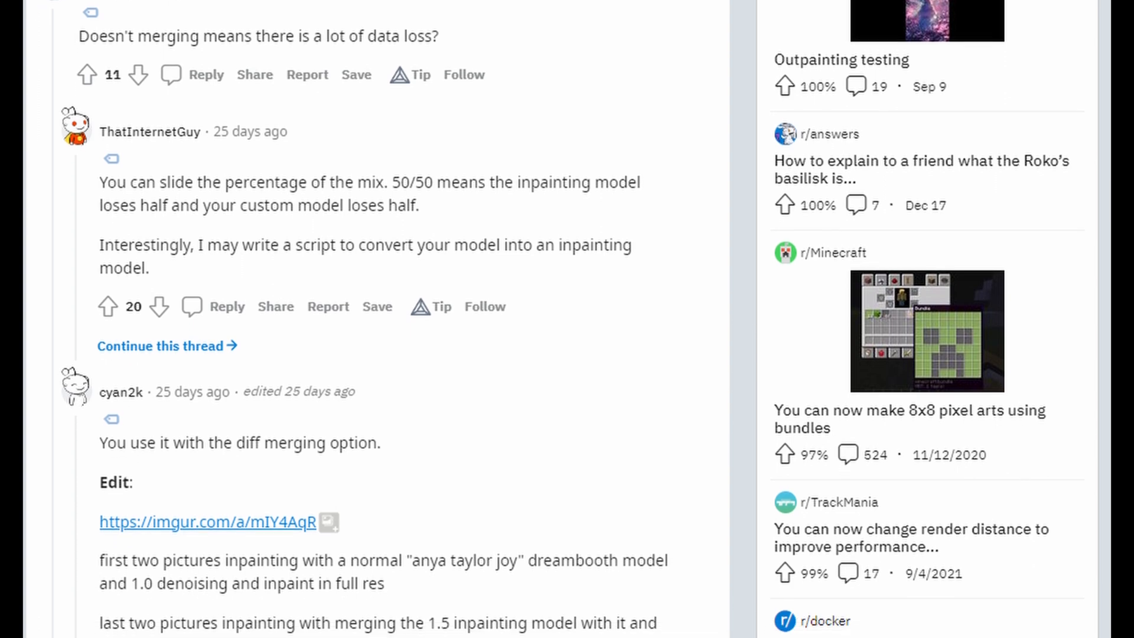
pyautogui.click(198, 522)
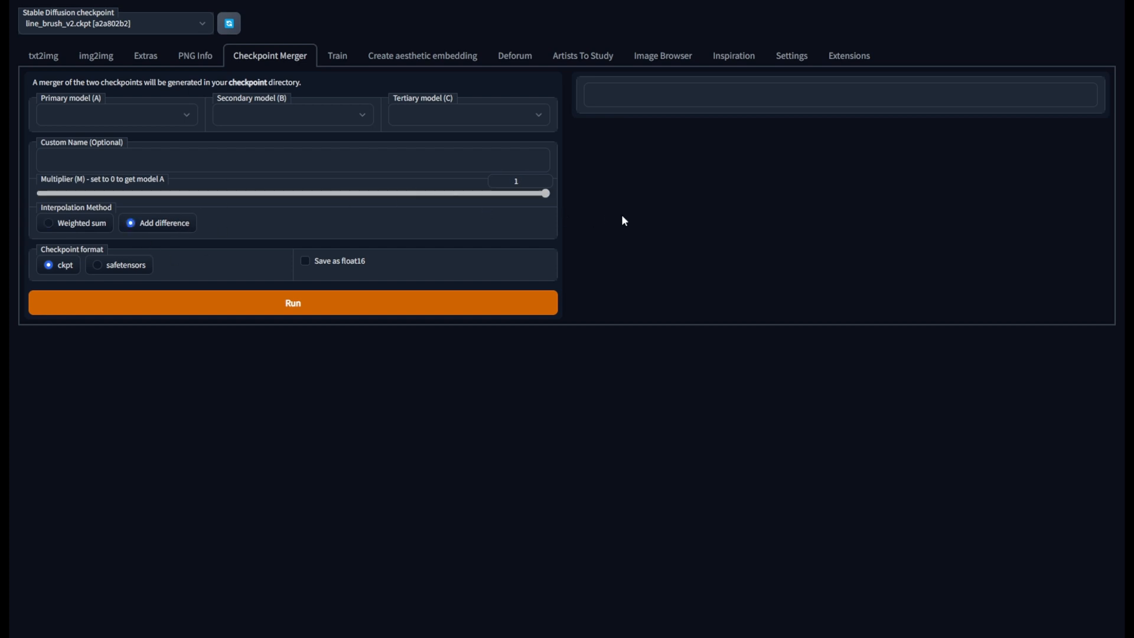
pyautogui.moveTo(391, 299)
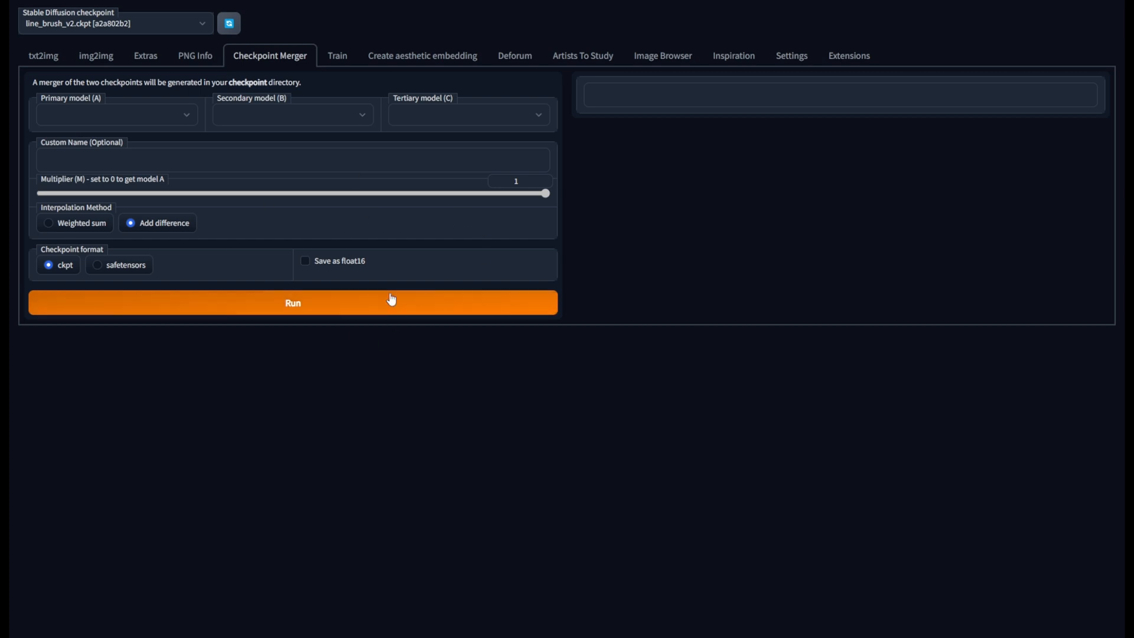
# - Choose SD 1.5 inpainting, line_brush_v2 and v1-5-pruned as the three merge models
pyautogui.click(305, 261)
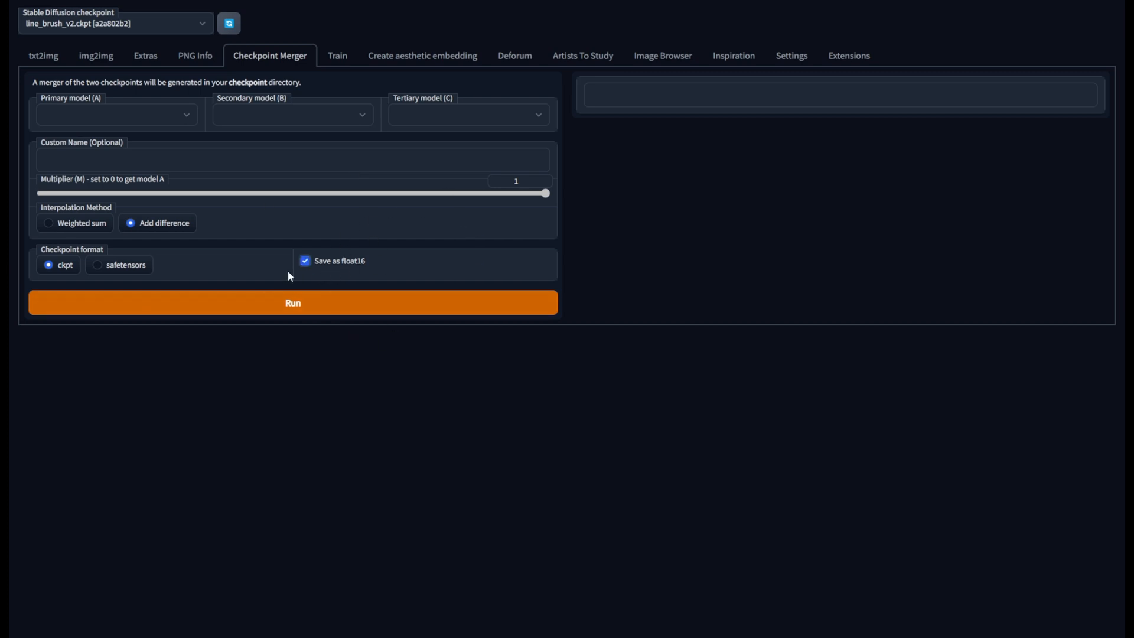
pyautogui.moveTo(141, 118)
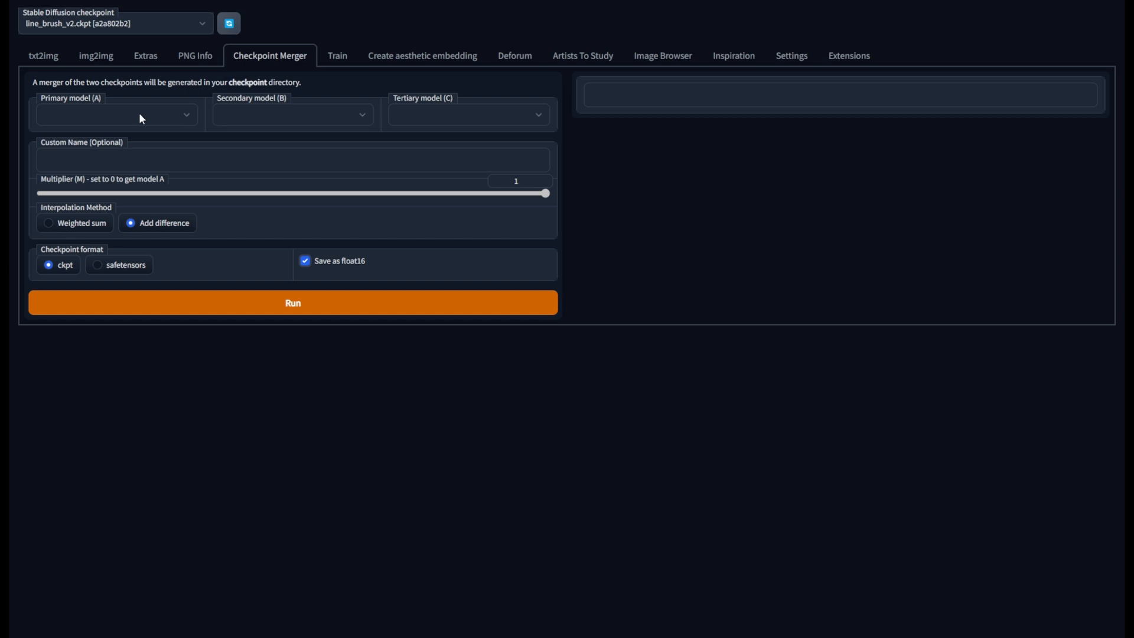
pyautogui.moveTo(104, 124)
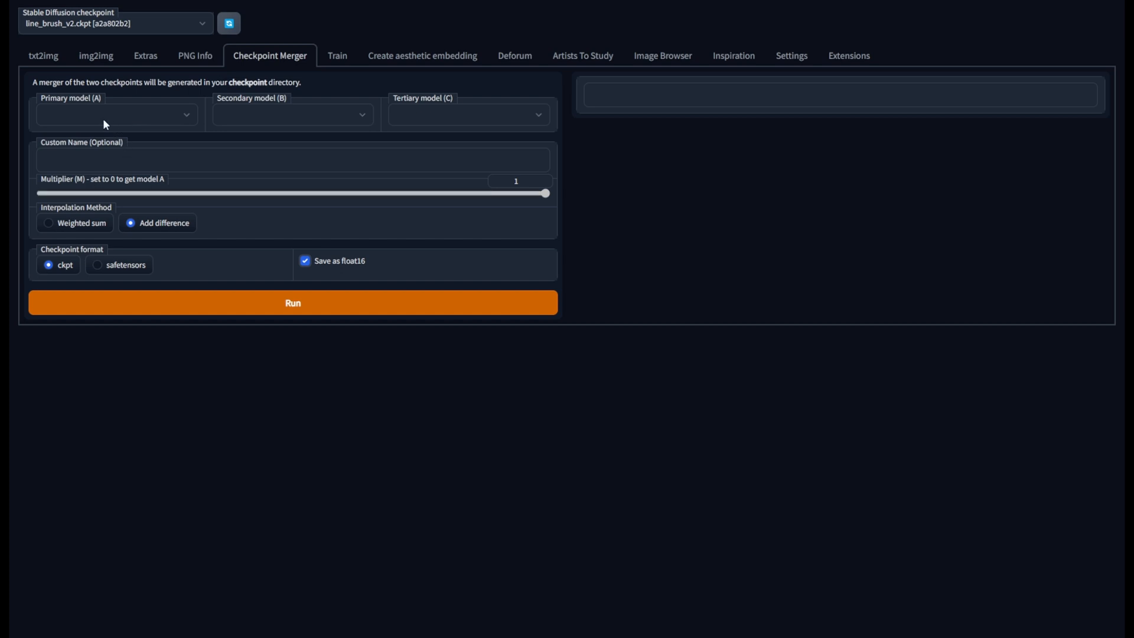
pyautogui.moveTo(185, 142)
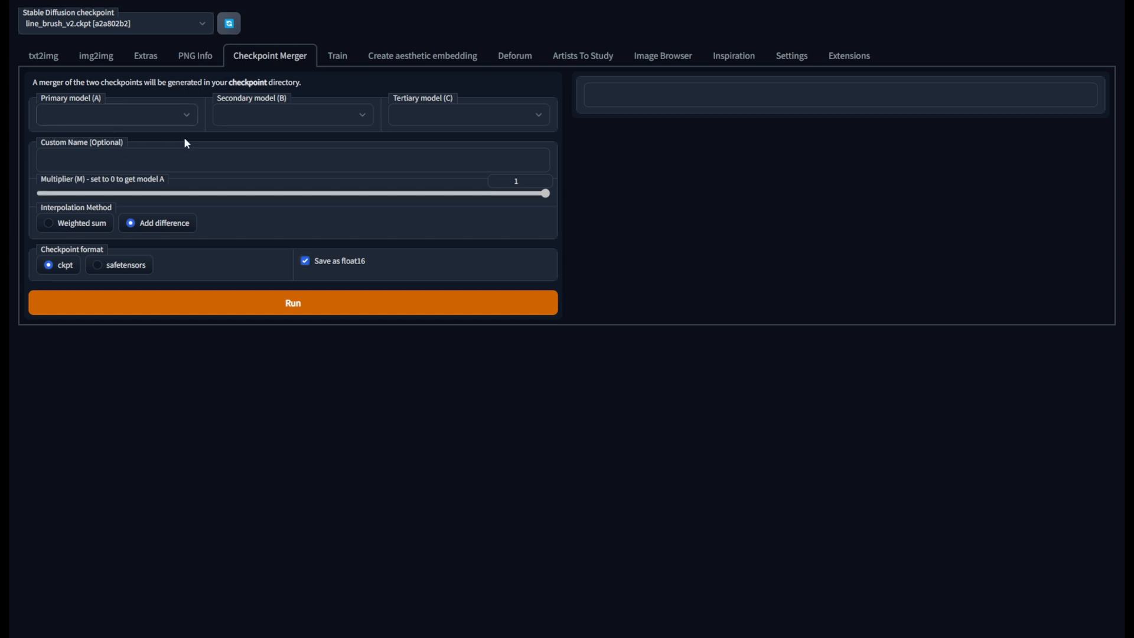
pyautogui.moveTo(162, 227)
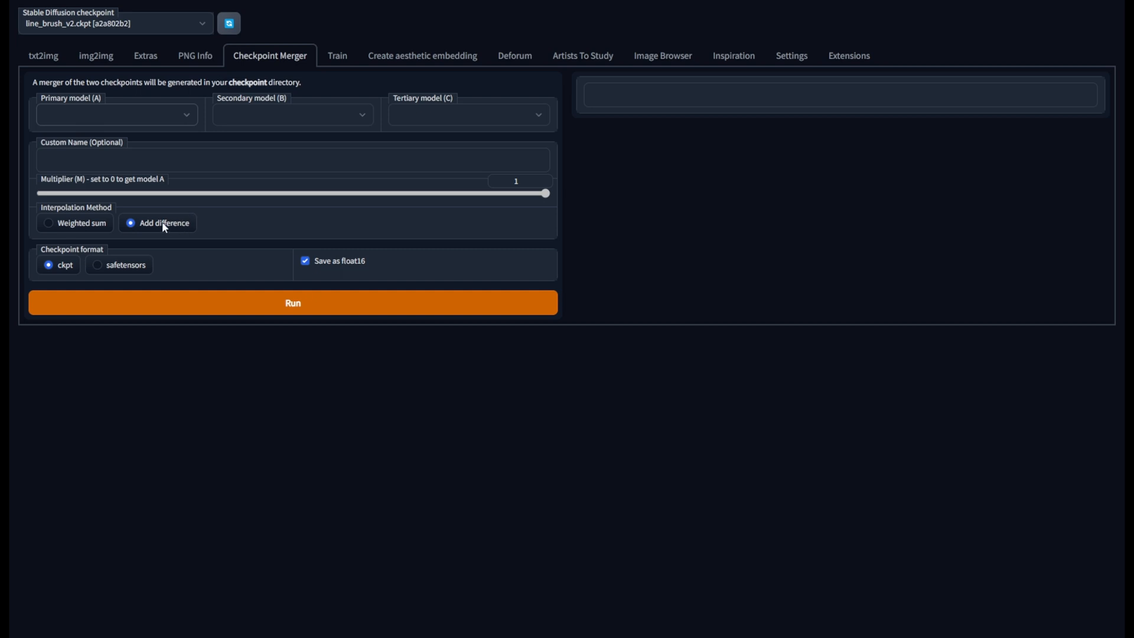
pyautogui.moveTo(129, 341)
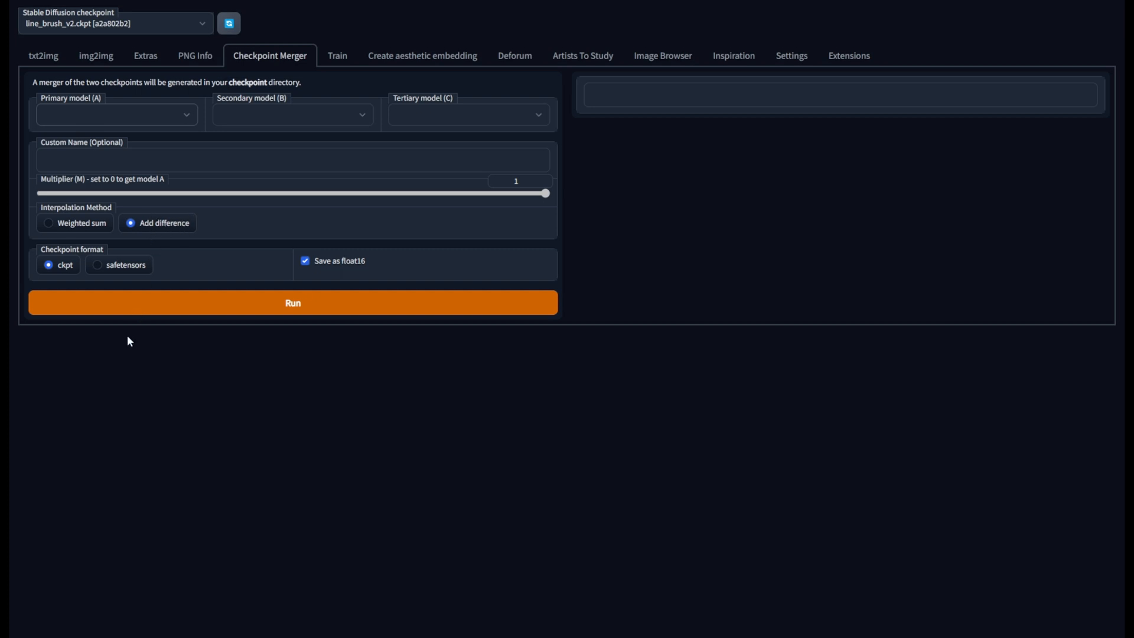
pyautogui.click(115, 114)
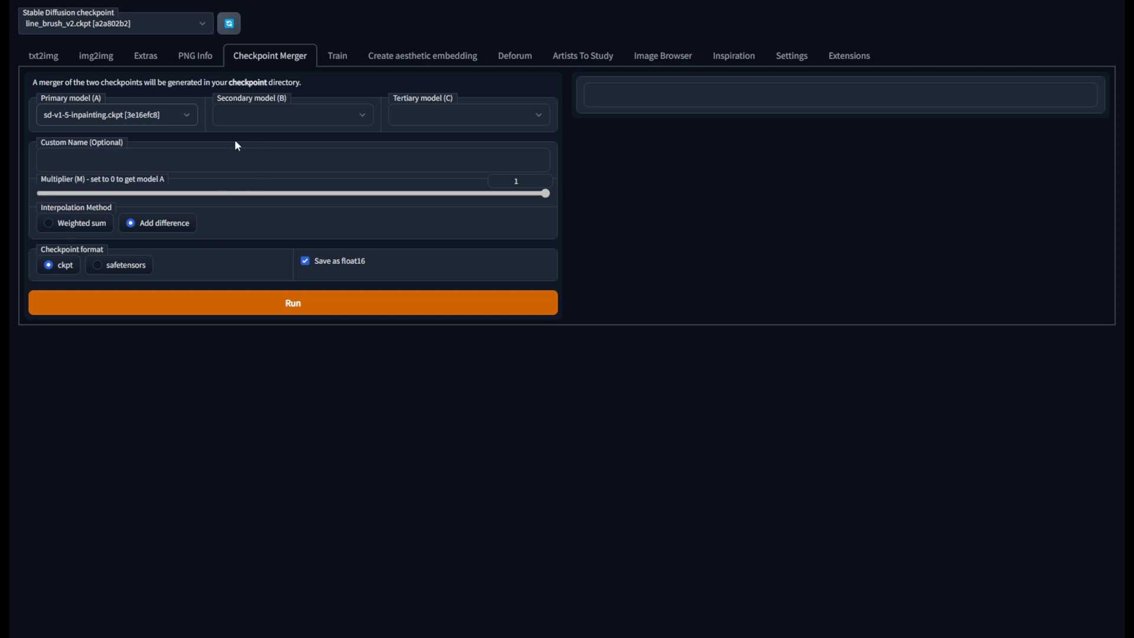
pyautogui.moveTo(284, 117)
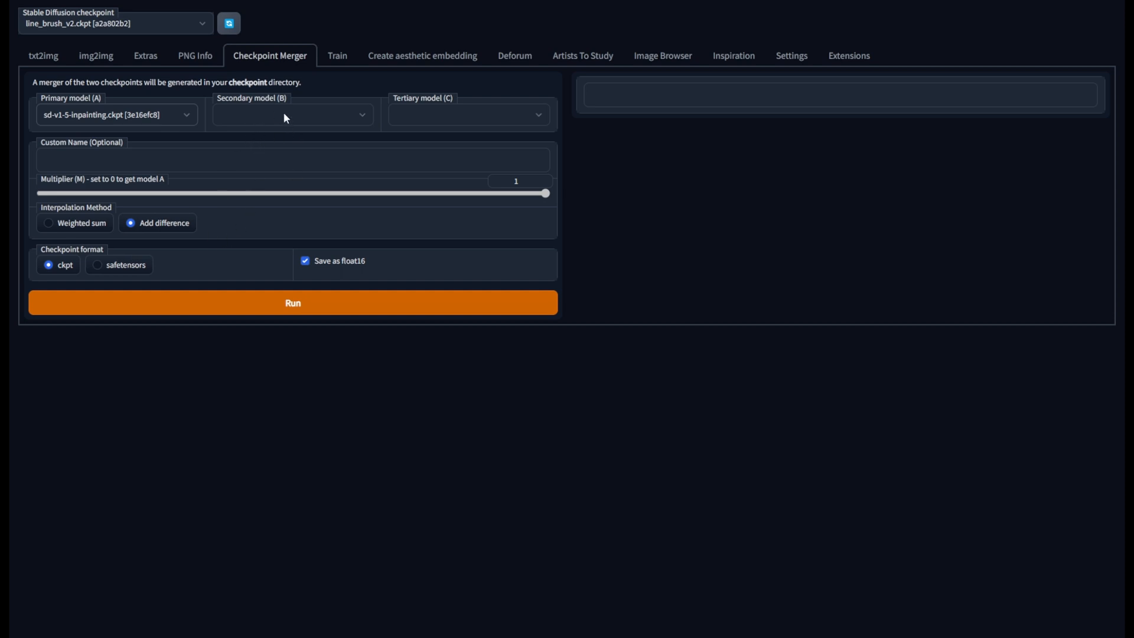
pyautogui.moveTo(225, 205)
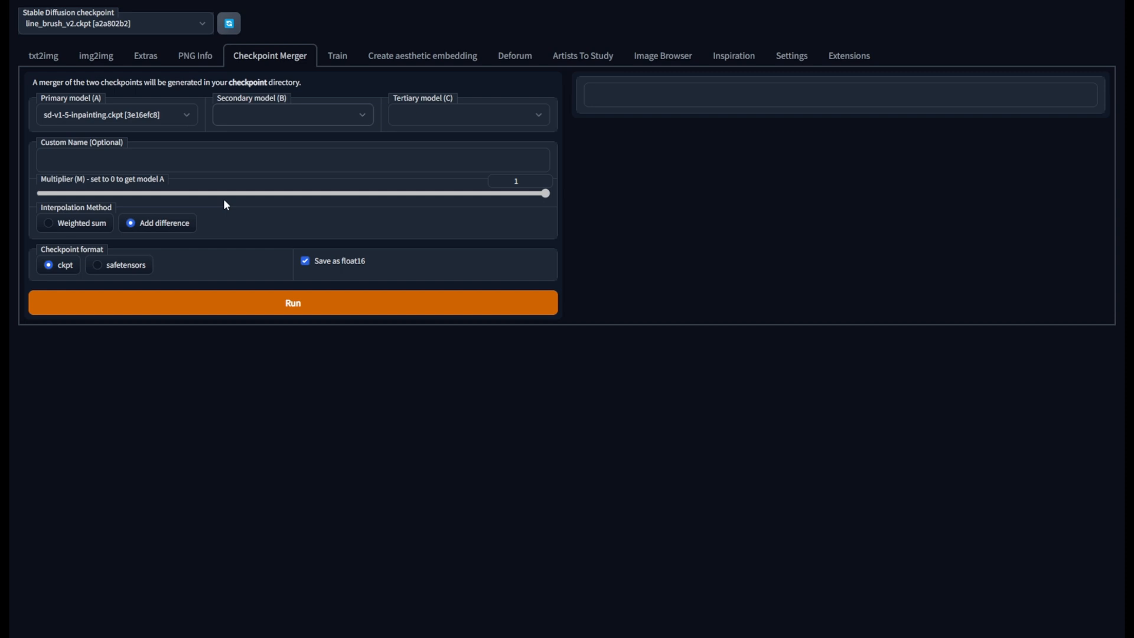
pyautogui.moveTo(314, 274)
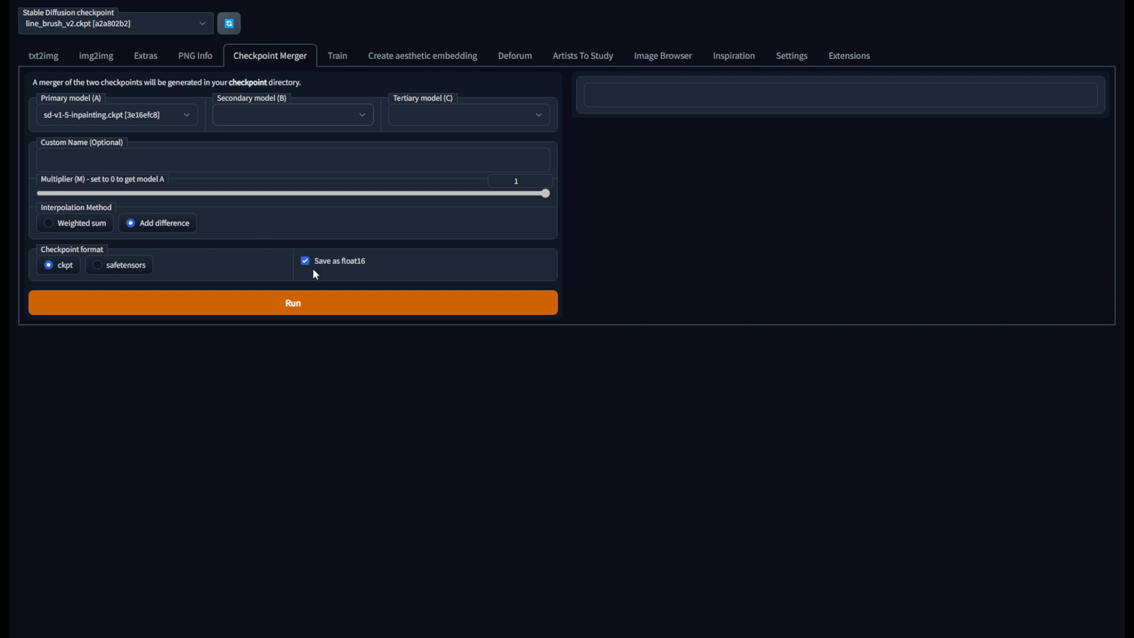
pyautogui.click(293, 114)
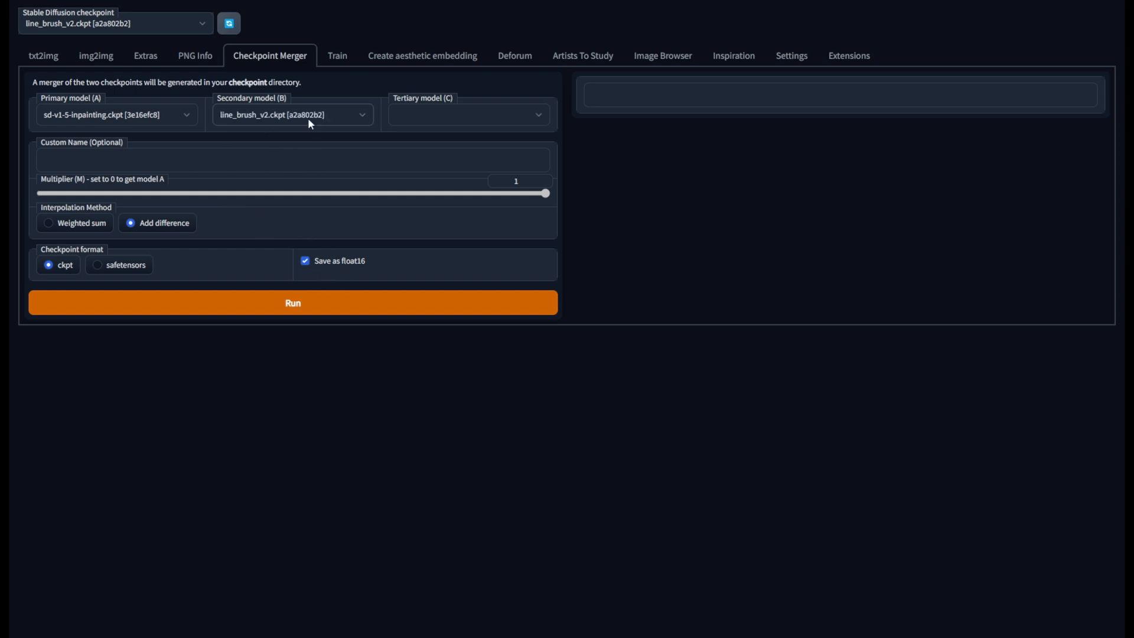
pyautogui.moveTo(325, 180)
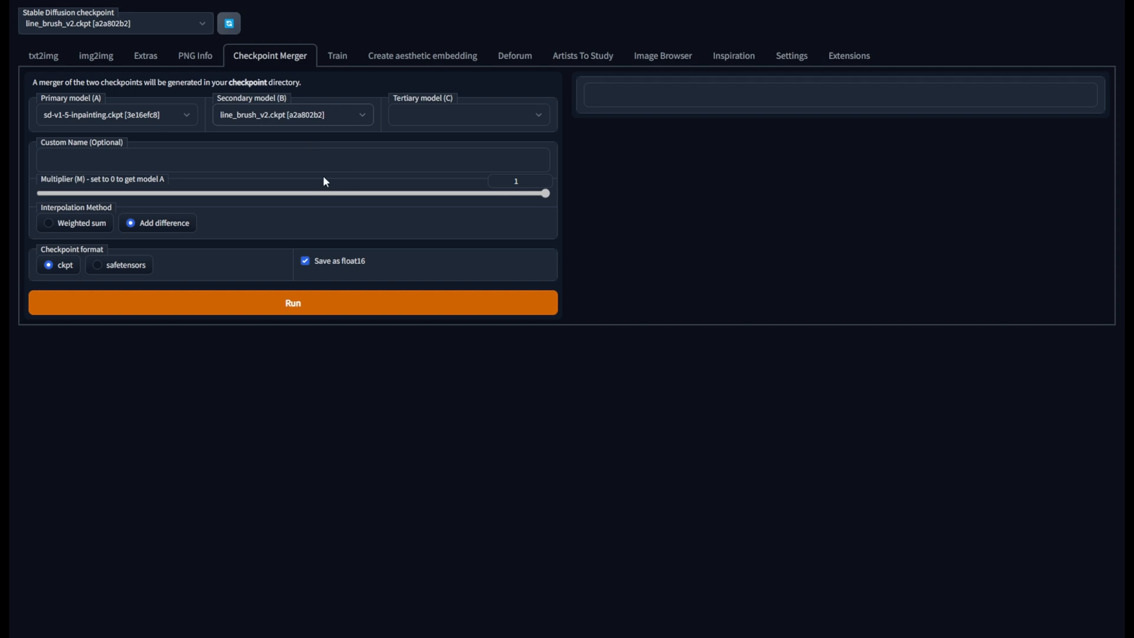
pyautogui.moveTo(451, 122)
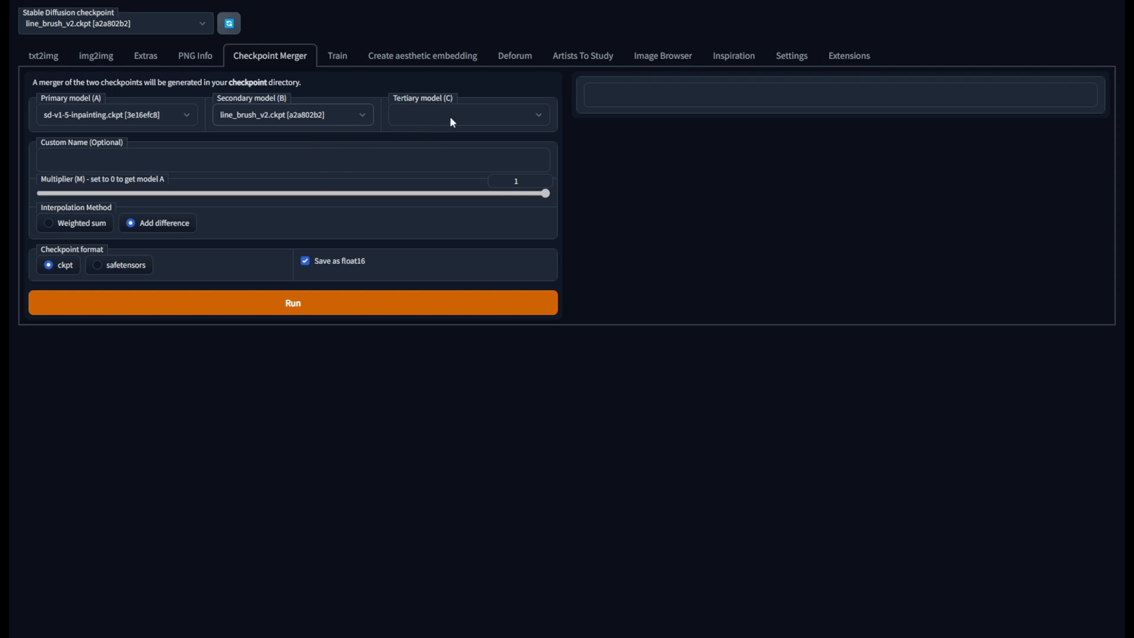
pyautogui.moveTo(474, 124)
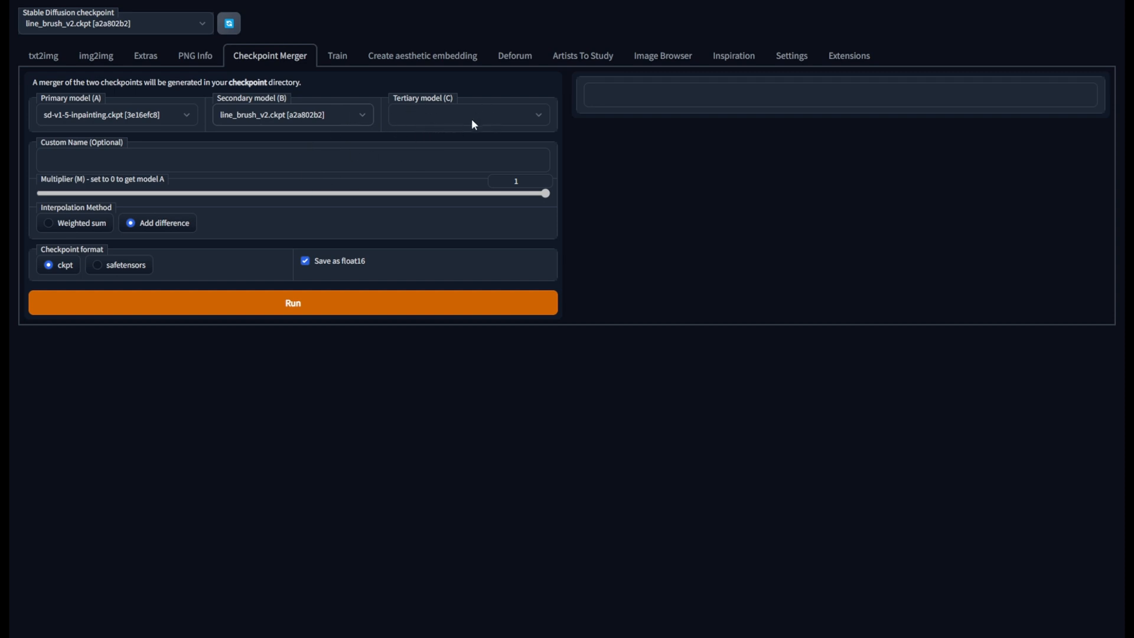
pyautogui.moveTo(494, 285)
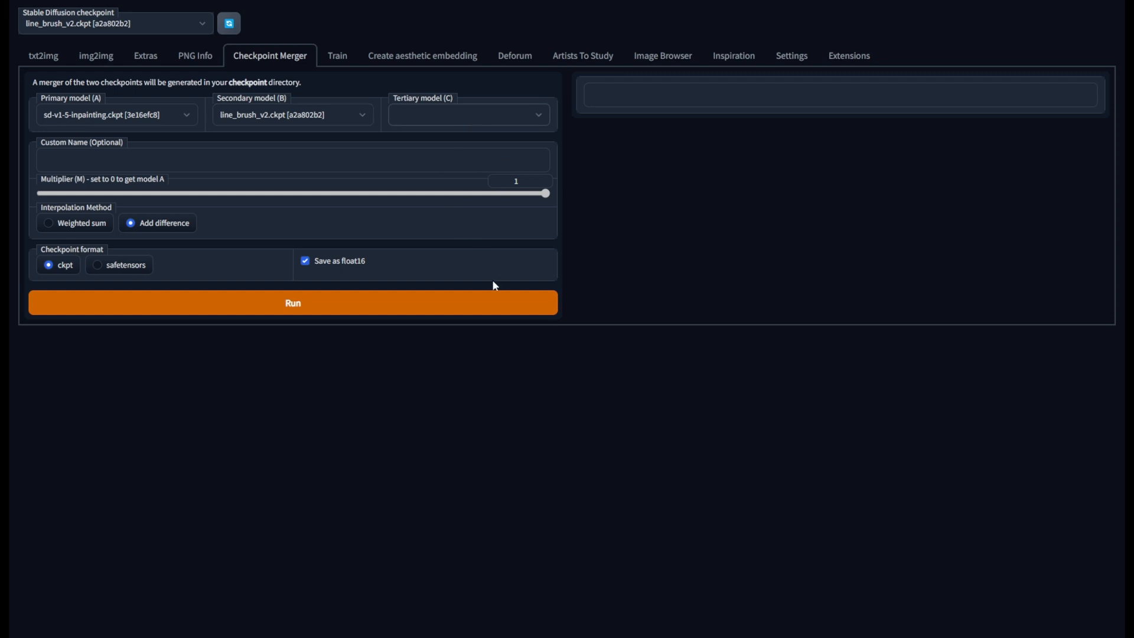
pyautogui.moveTo(507, 322)
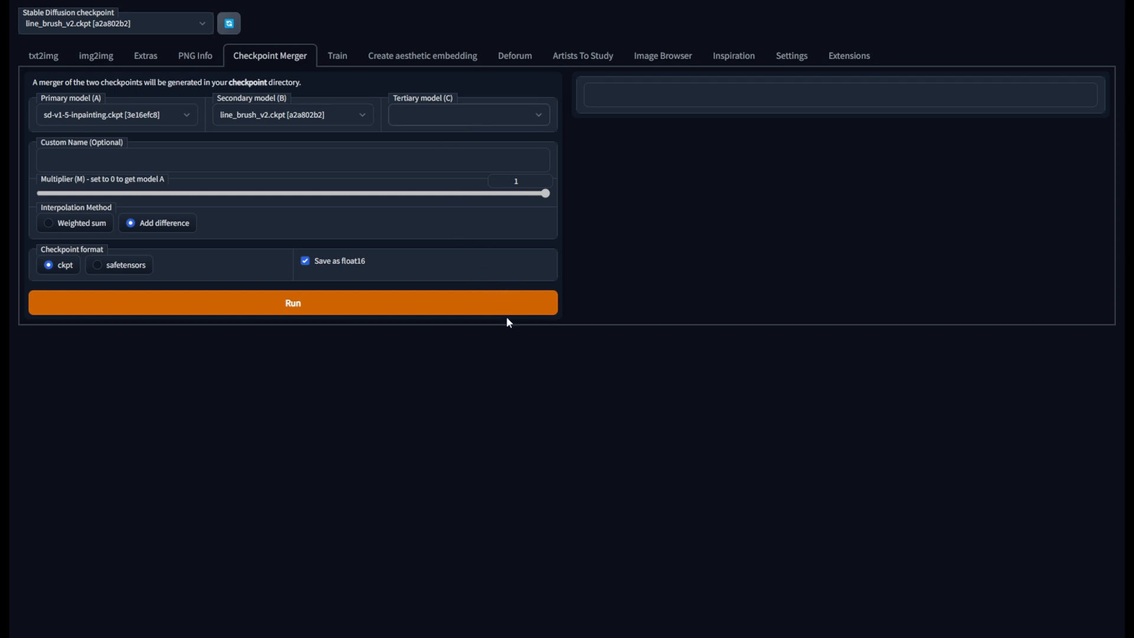
pyautogui.click(468, 114)
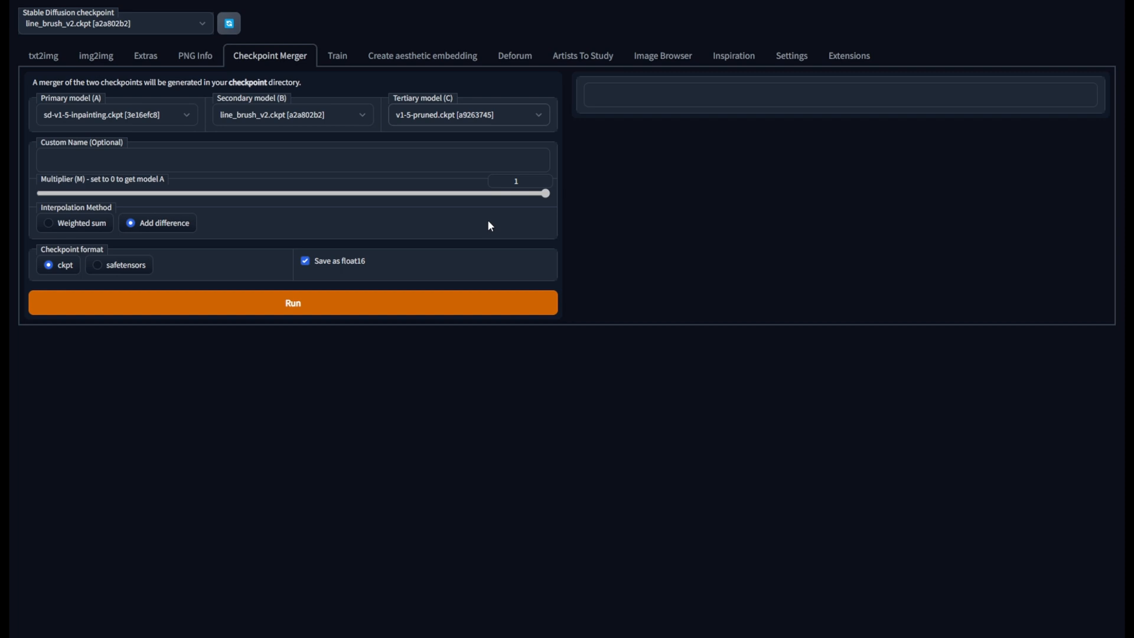
pyautogui.moveTo(429, 145)
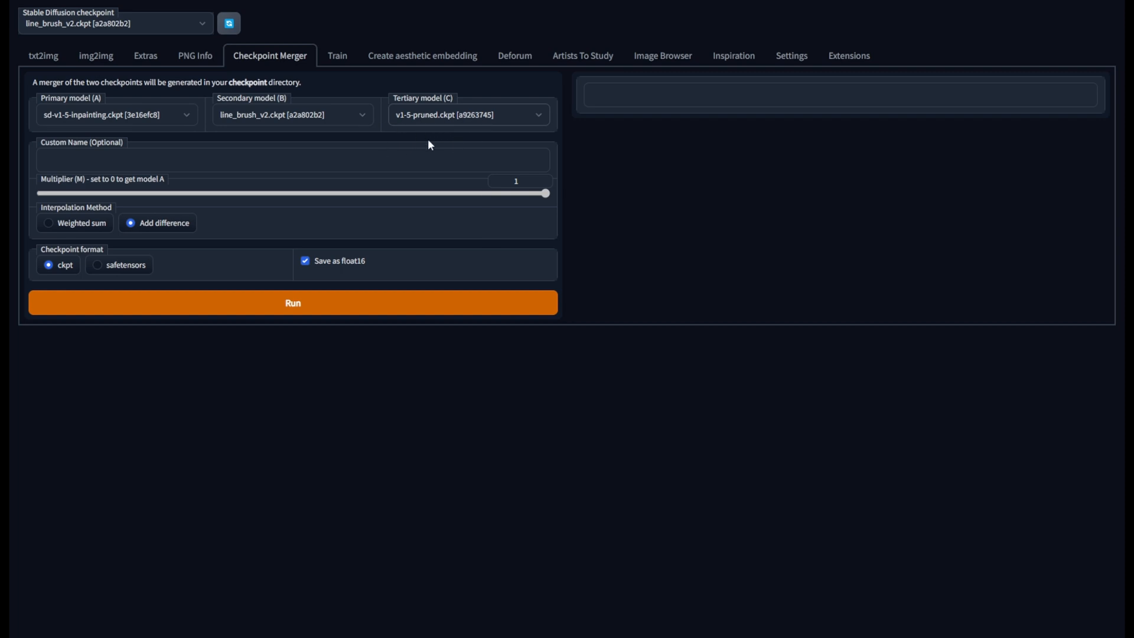
# - Name the merged checkpoint linestyle-inpainting, turn off float16, and run the merge
pyautogui.click(293, 159)
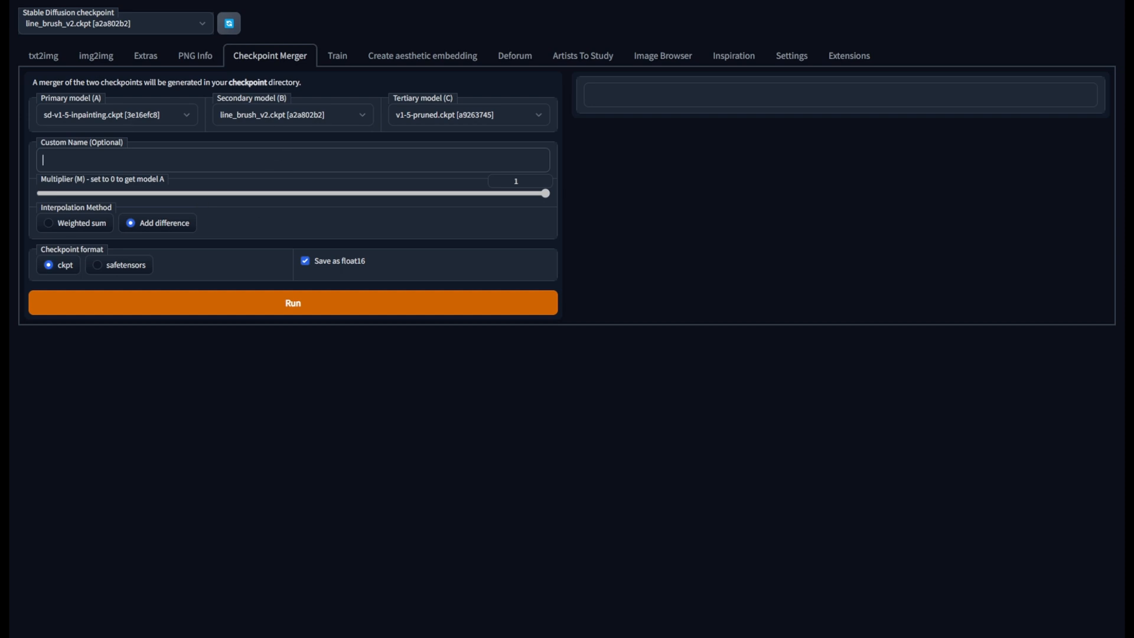
pyautogui.moveTo(272, 185)
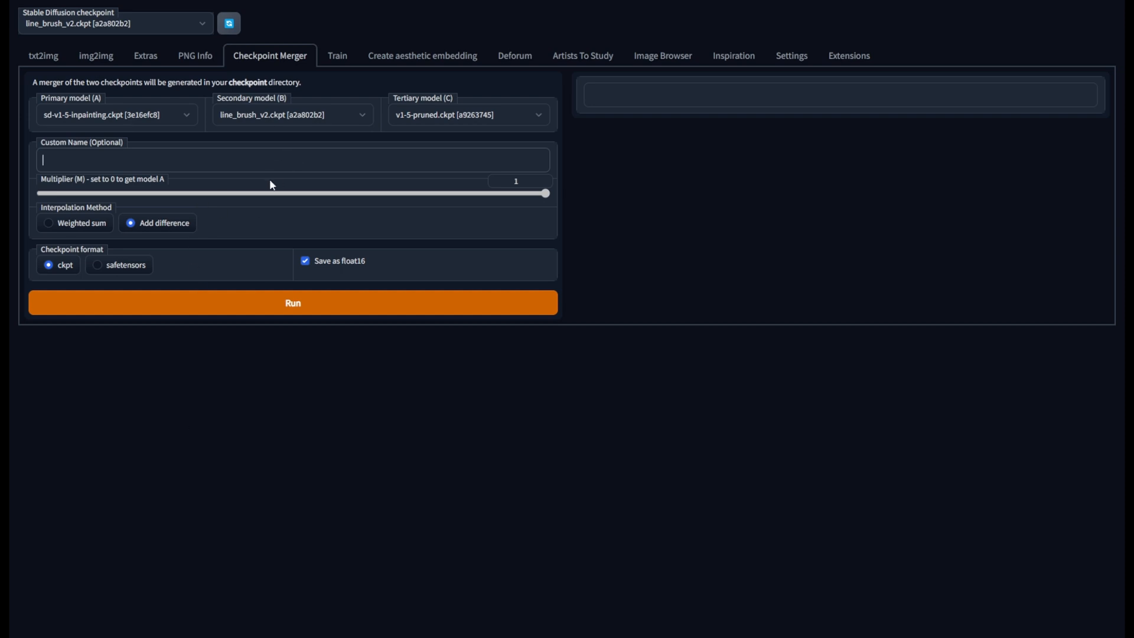
pyautogui.write('linestyle-inpainting')
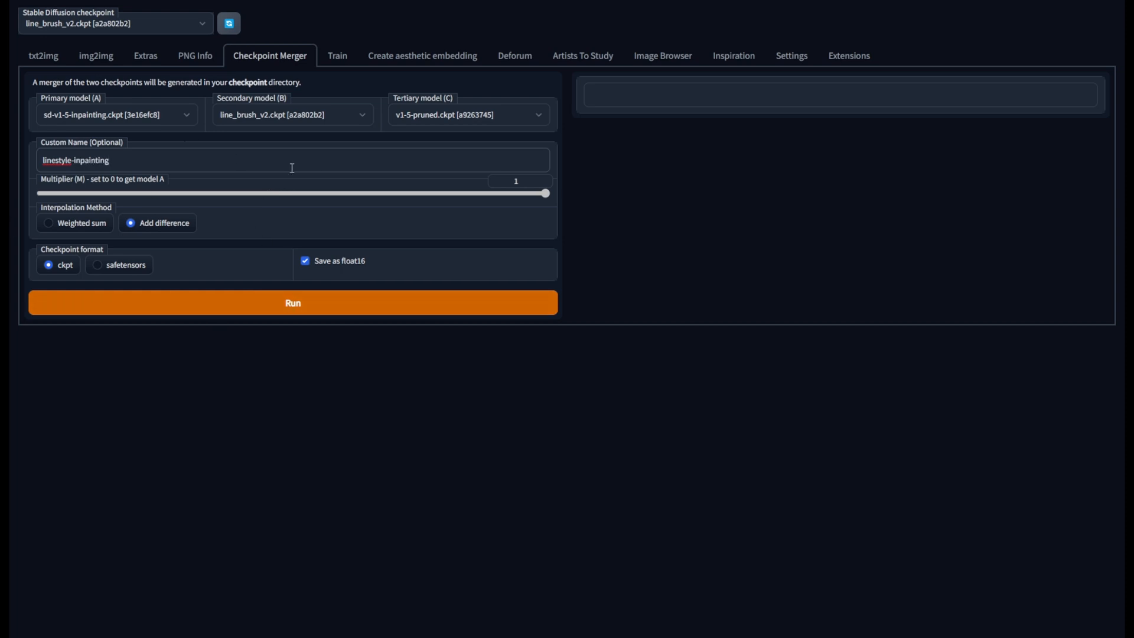
pyautogui.moveTo(658, 223)
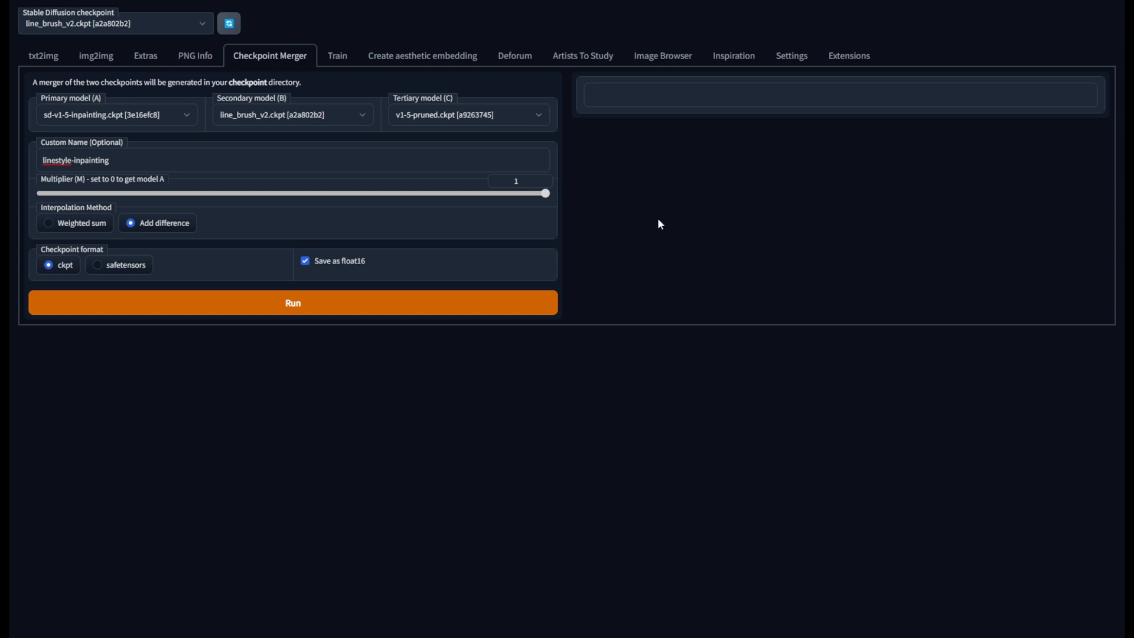
pyautogui.moveTo(370, 216)
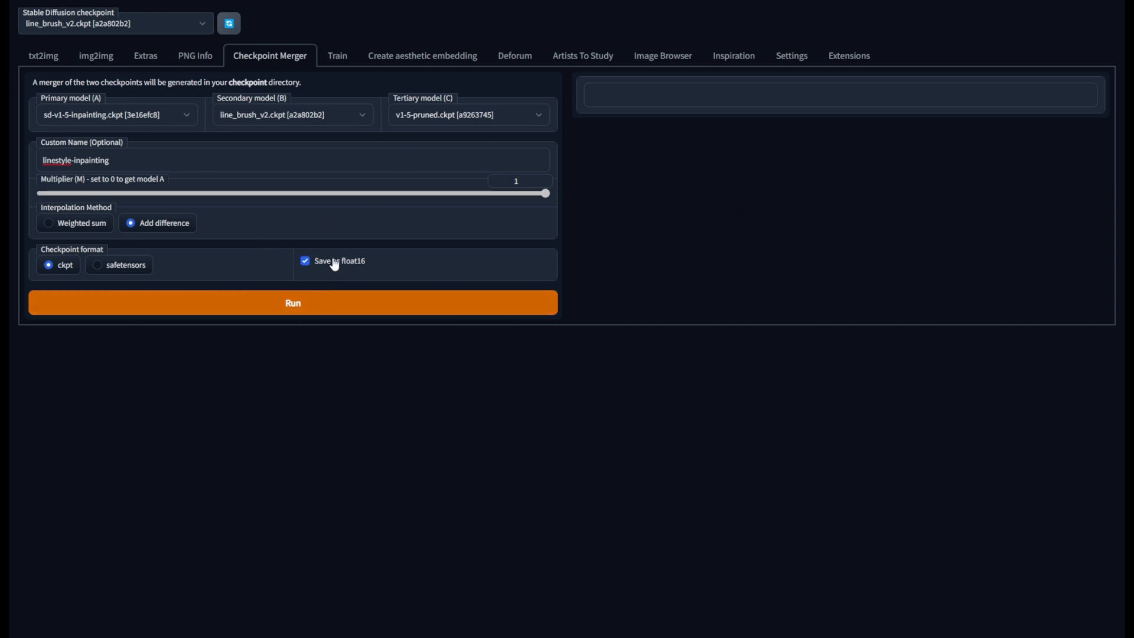
pyautogui.click(305, 261)
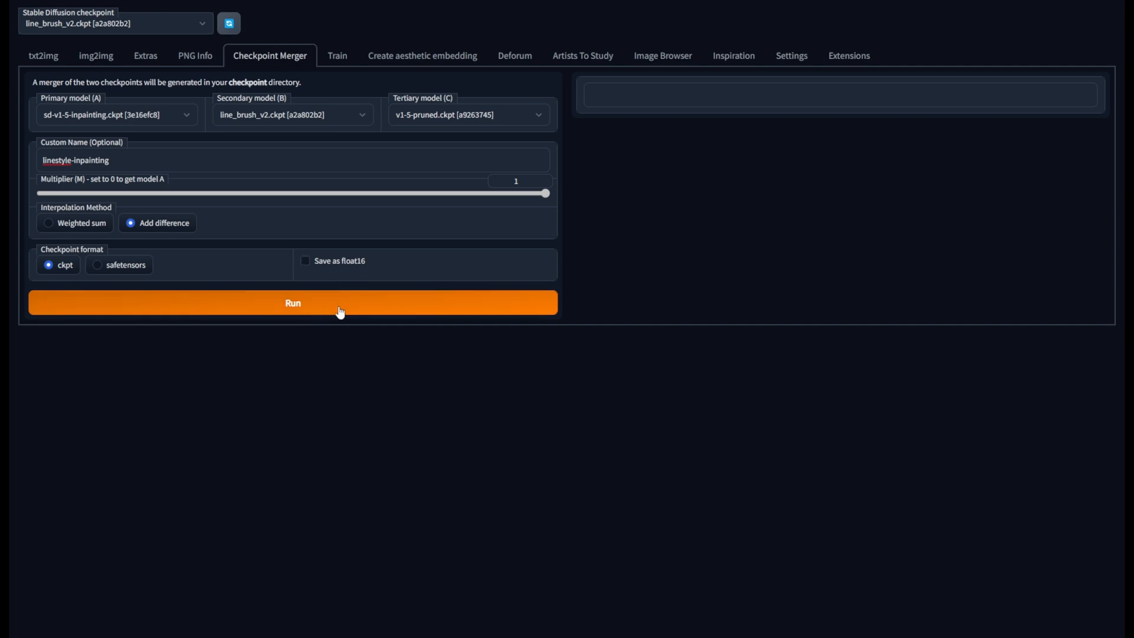
pyautogui.click(293, 303)
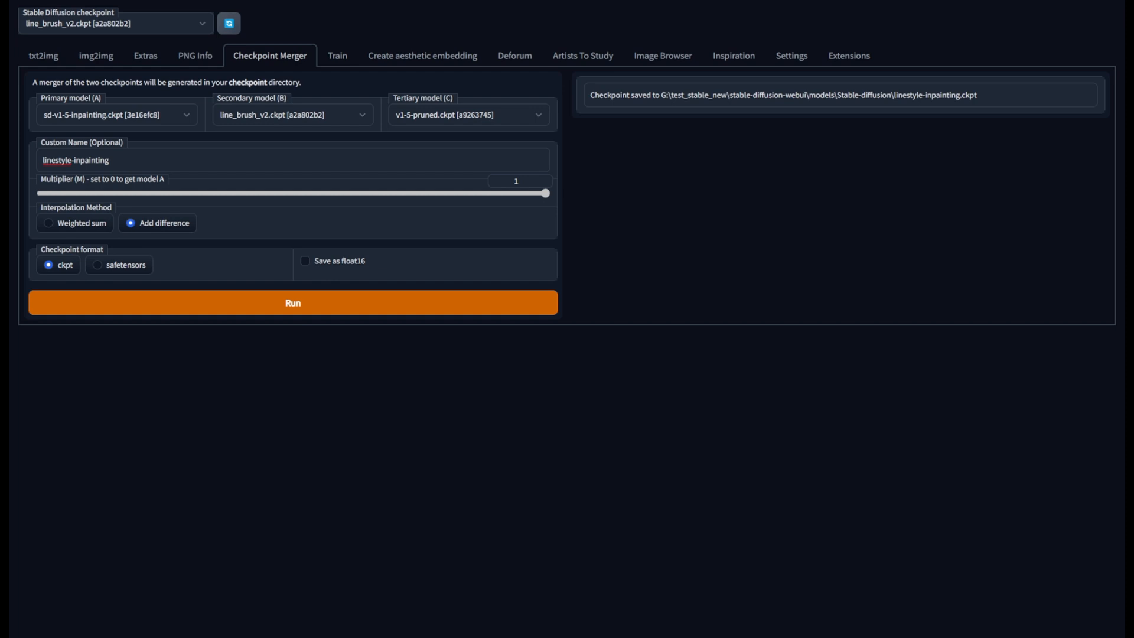
pyautogui.tripleClick(781, 94)
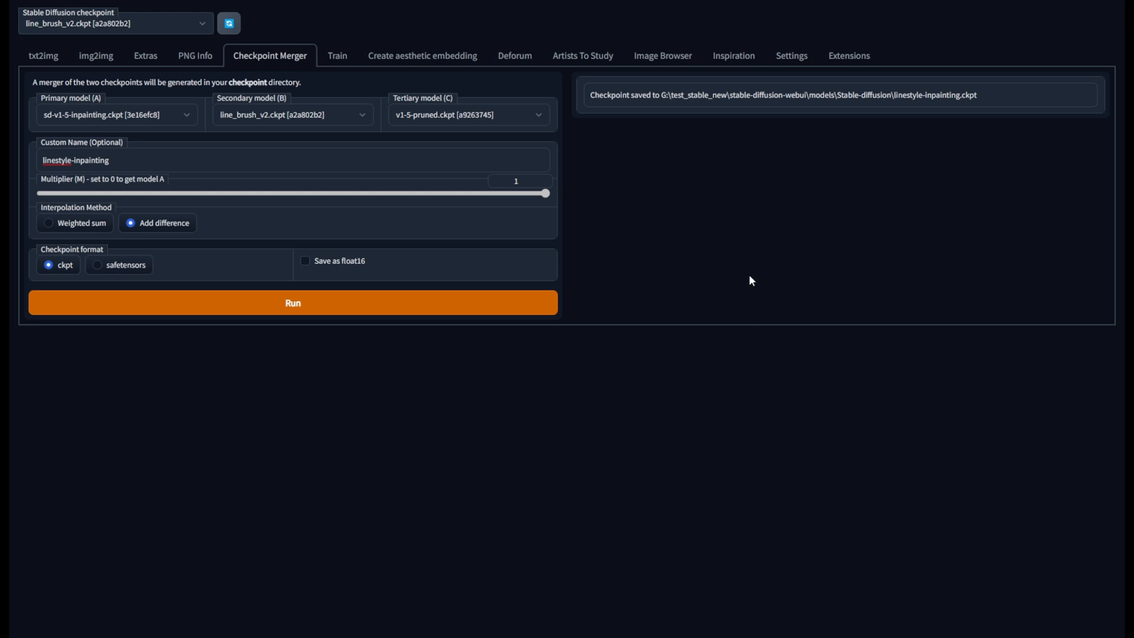
pyautogui.moveTo(738, 250)
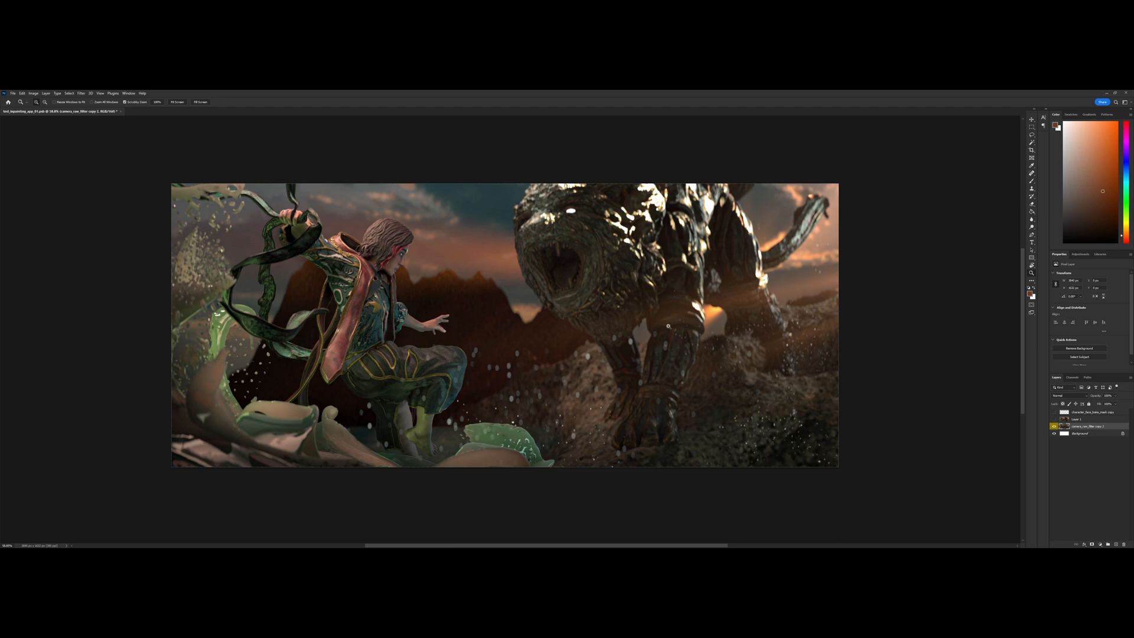
pyautogui.moveTo(764, 333)
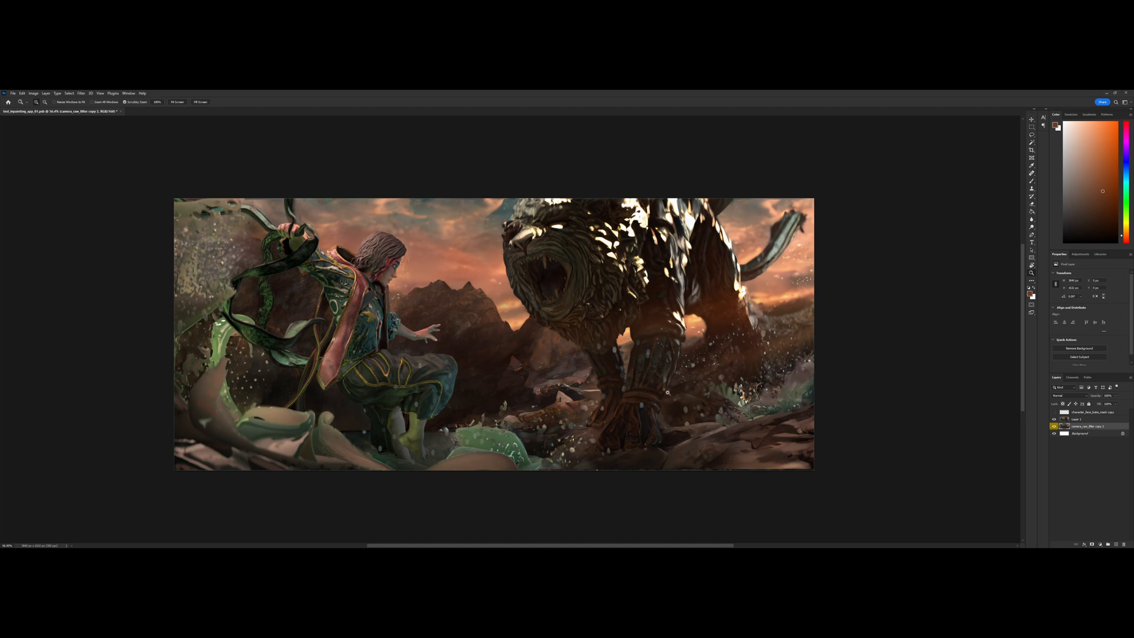
pyautogui.moveTo(473, 338)
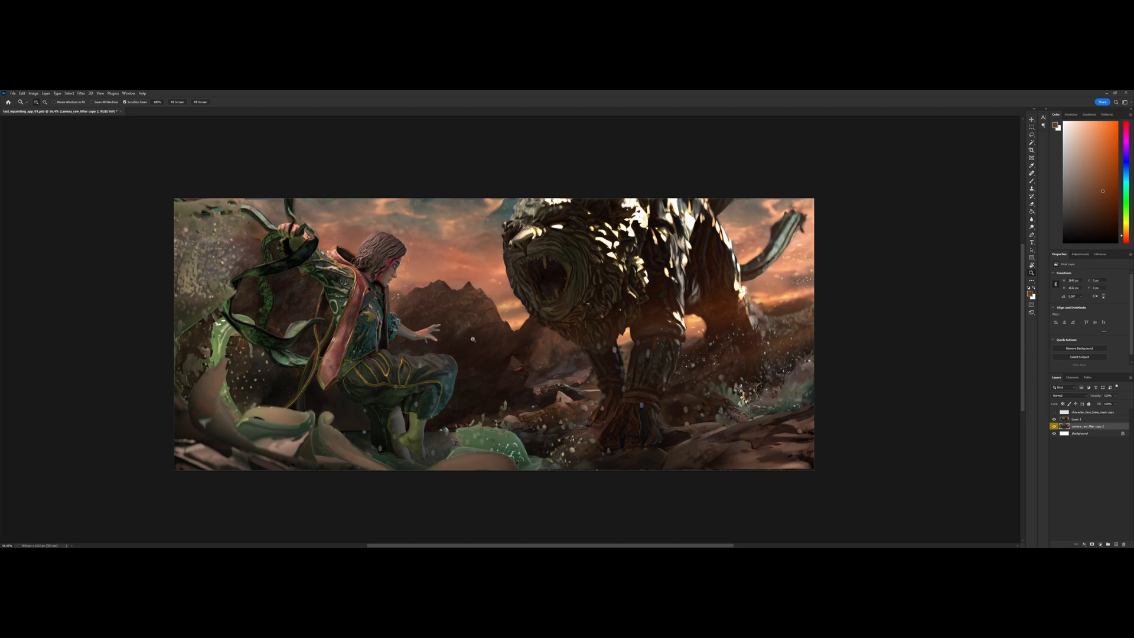
pyautogui.moveTo(460, 319)
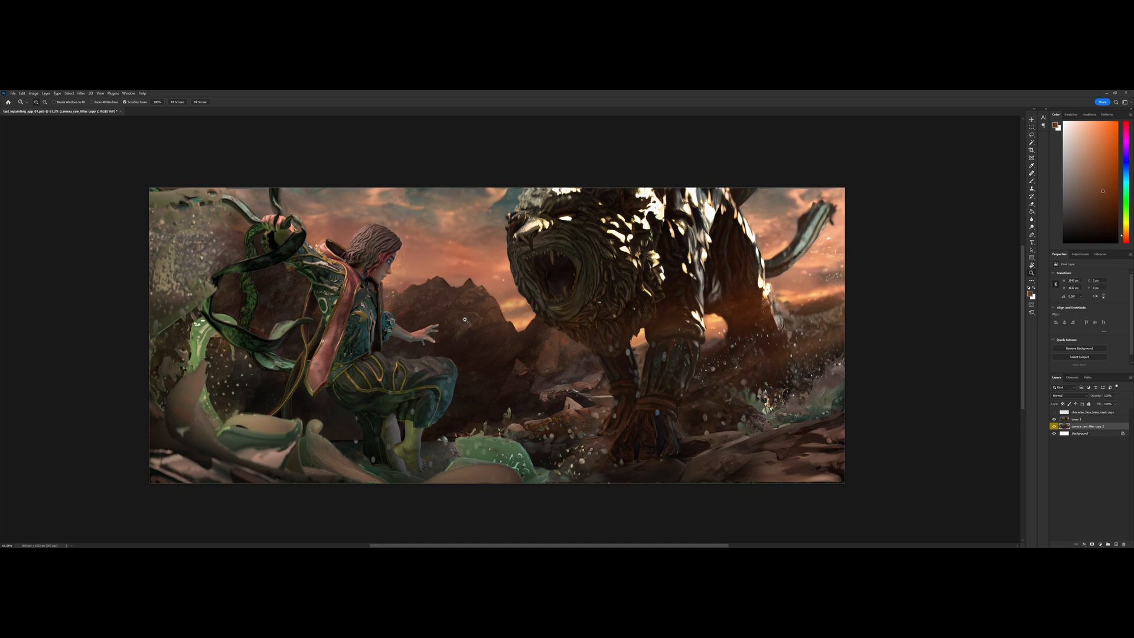
pyautogui.moveTo(27, 350)
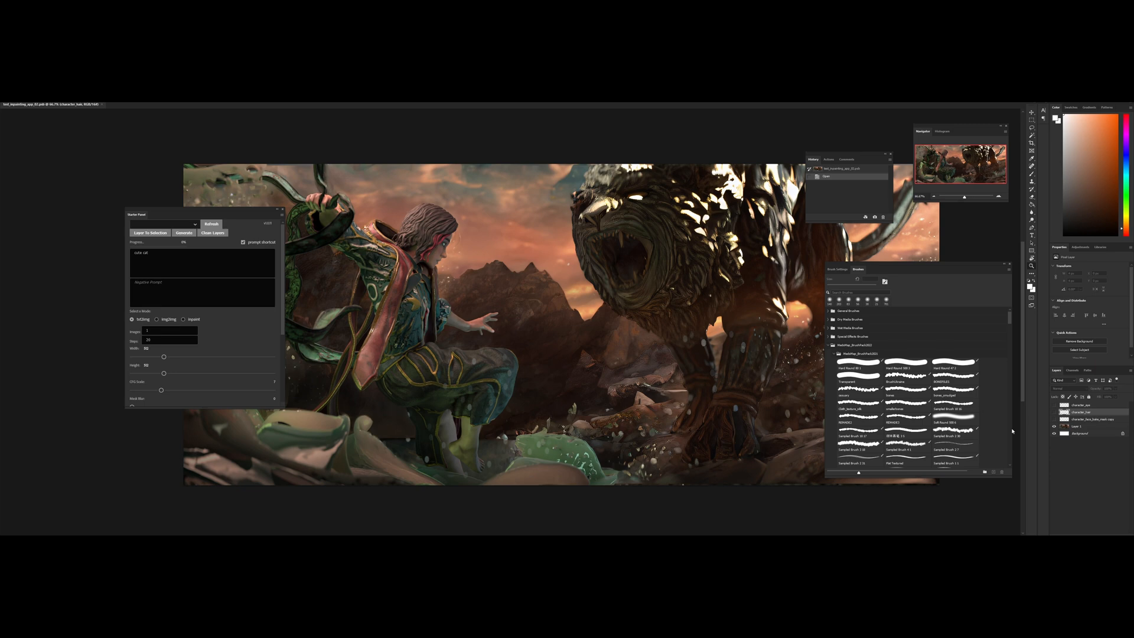
# - Preview the white face mask layer, then hide it again
pyautogui.click(1055, 426)
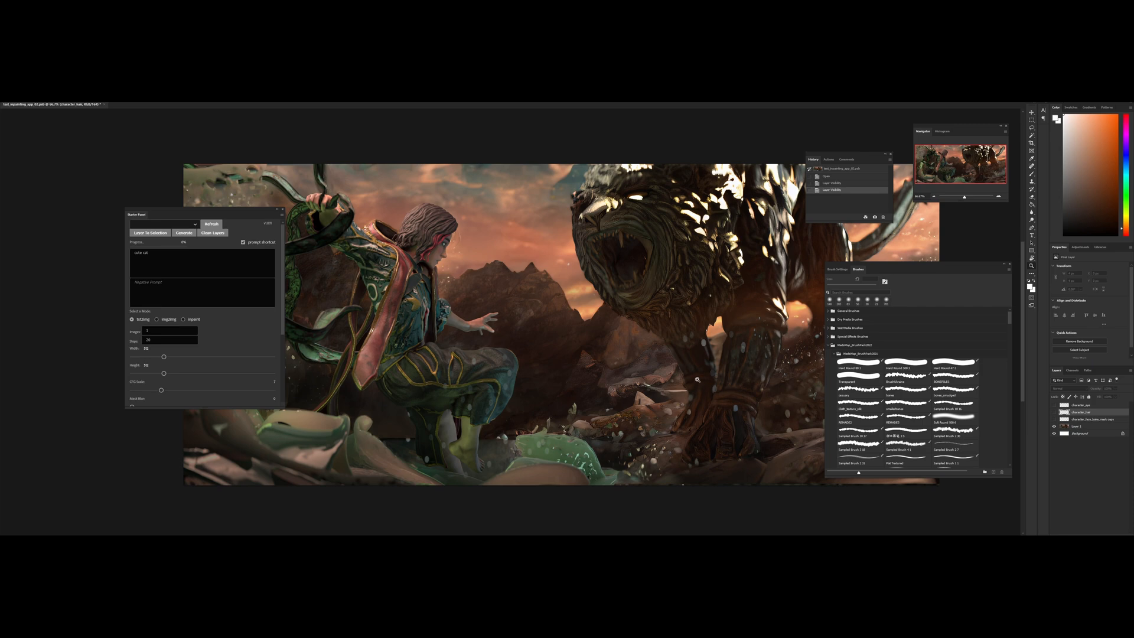
pyautogui.moveTo(768, 354)
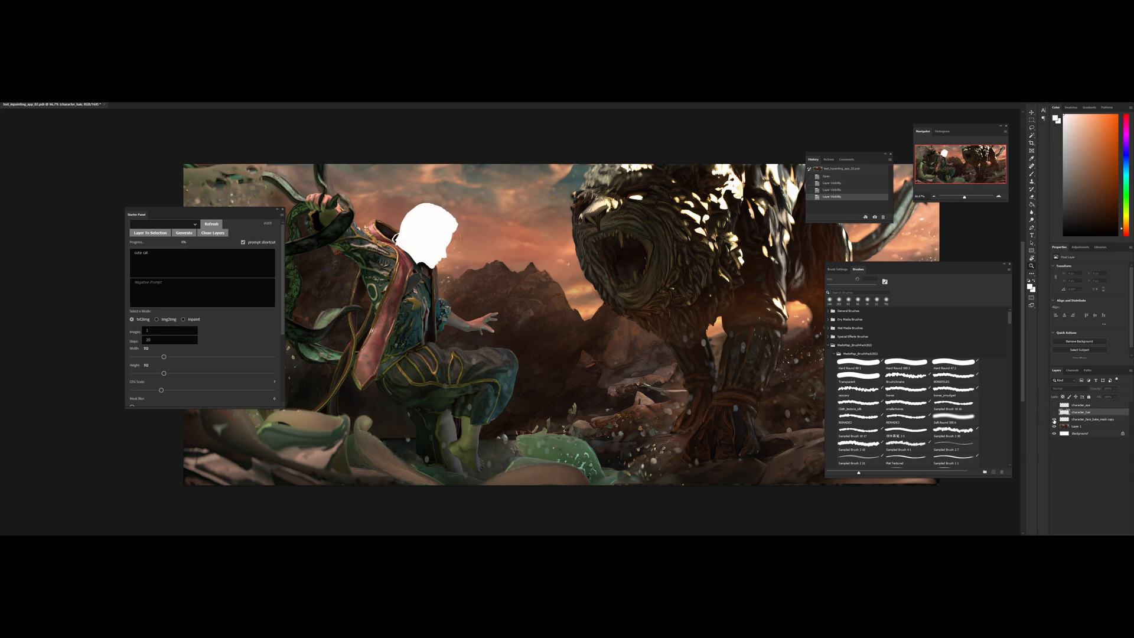
pyautogui.click(1057, 413)
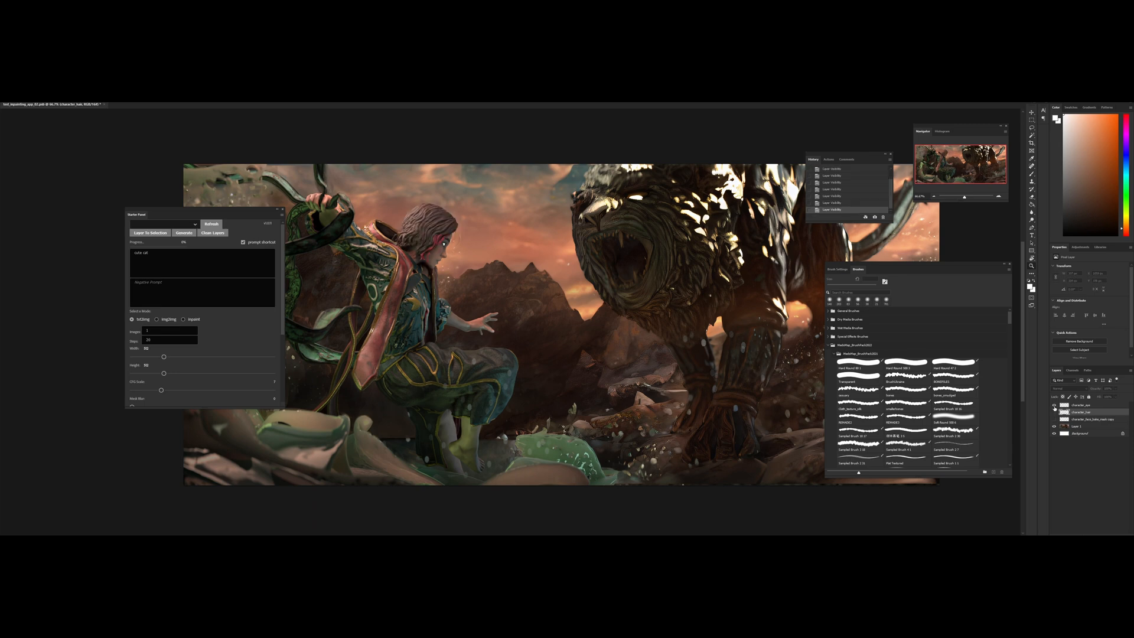
pyautogui.click(1086, 413)
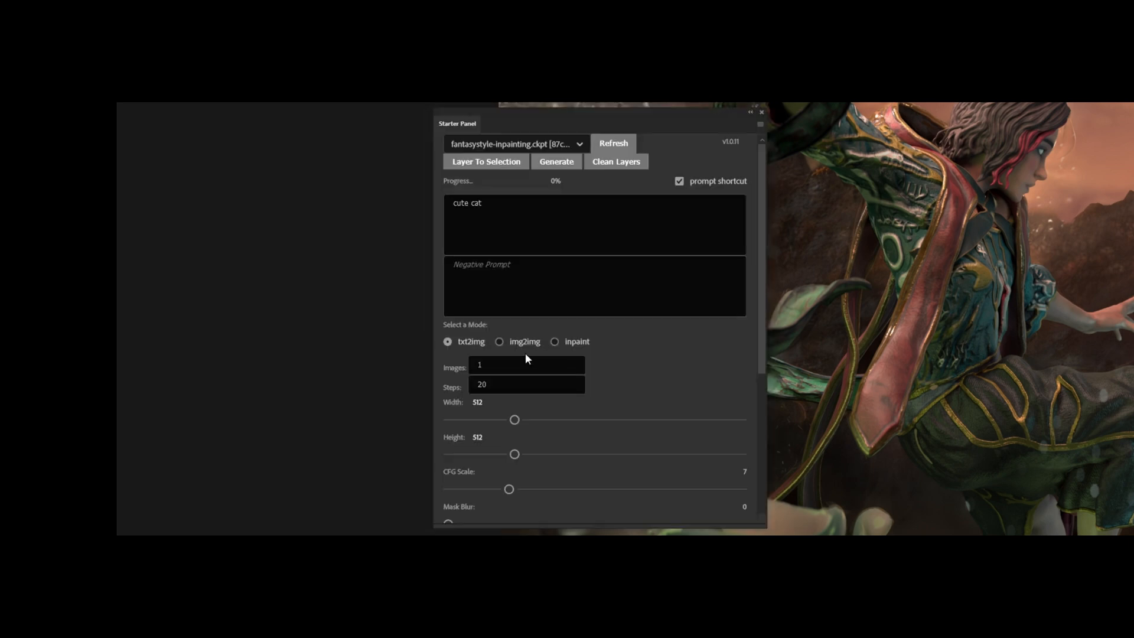
pyautogui.moveTo(511, 352)
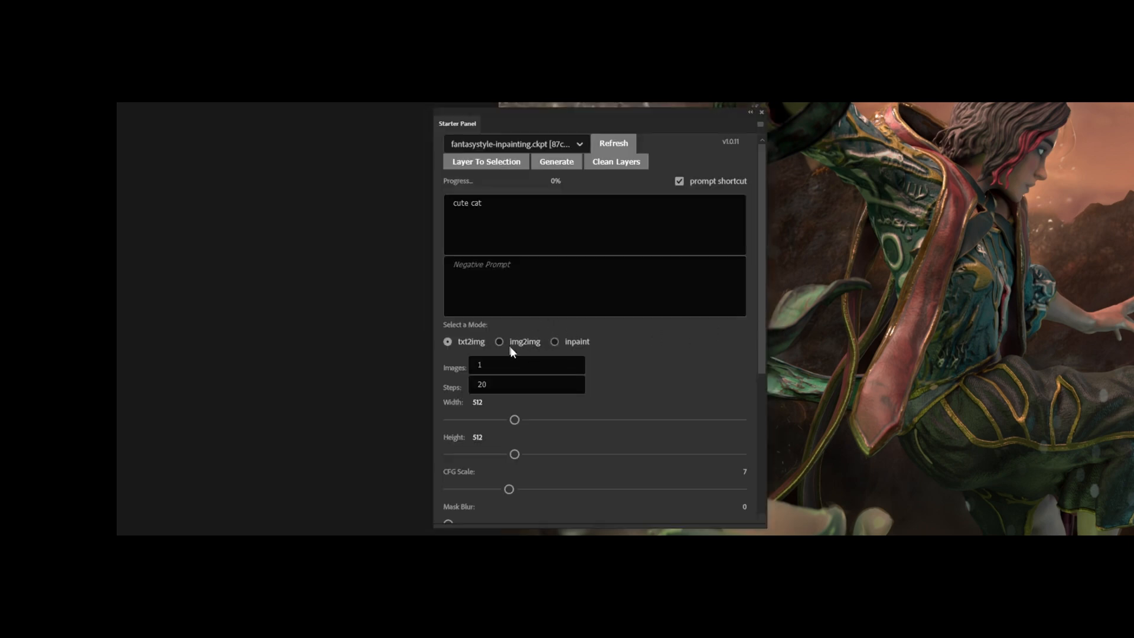
pyautogui.moveTo(549, 349)
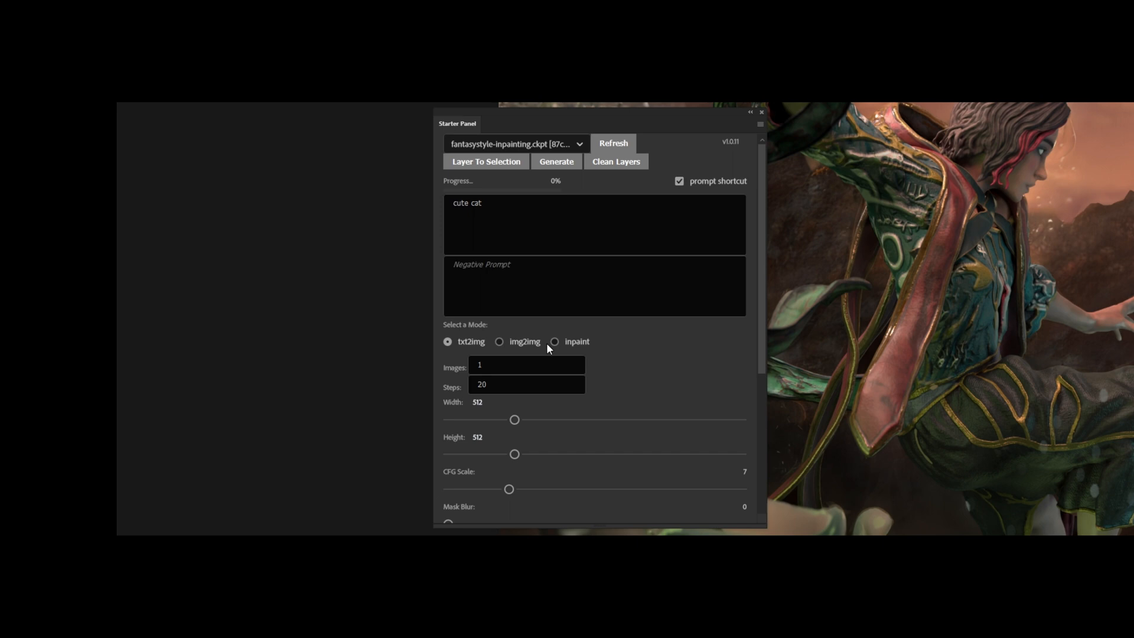
# - Select inpaint under Select a Mode in the Stable Diffusion panel
pyautogui.scroll(-3)
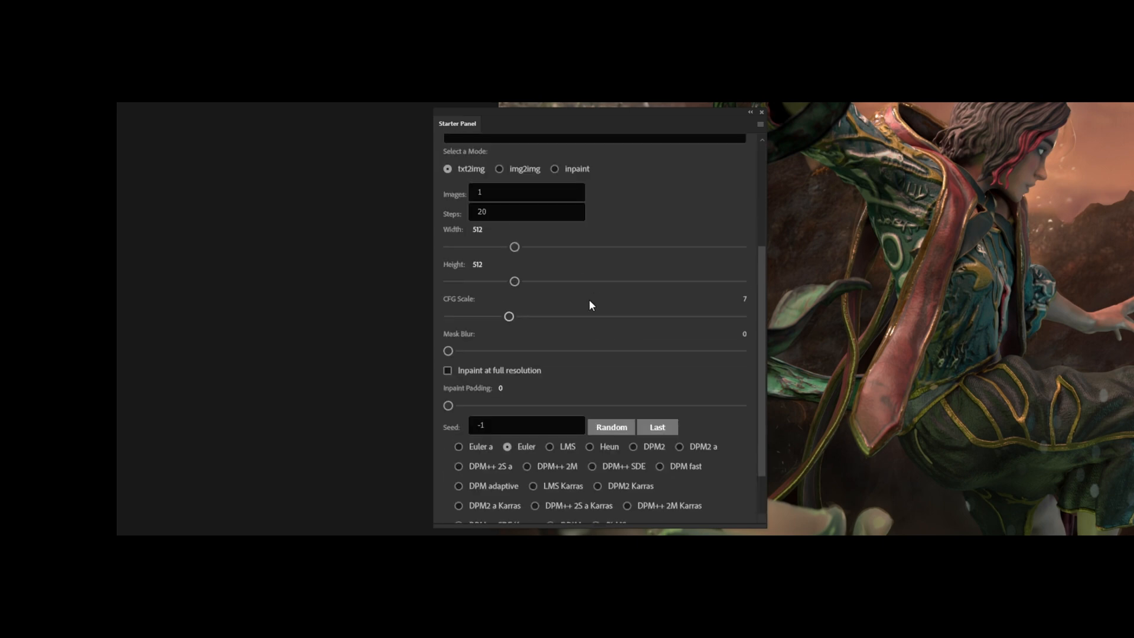
pyautogui.click(555, 168)
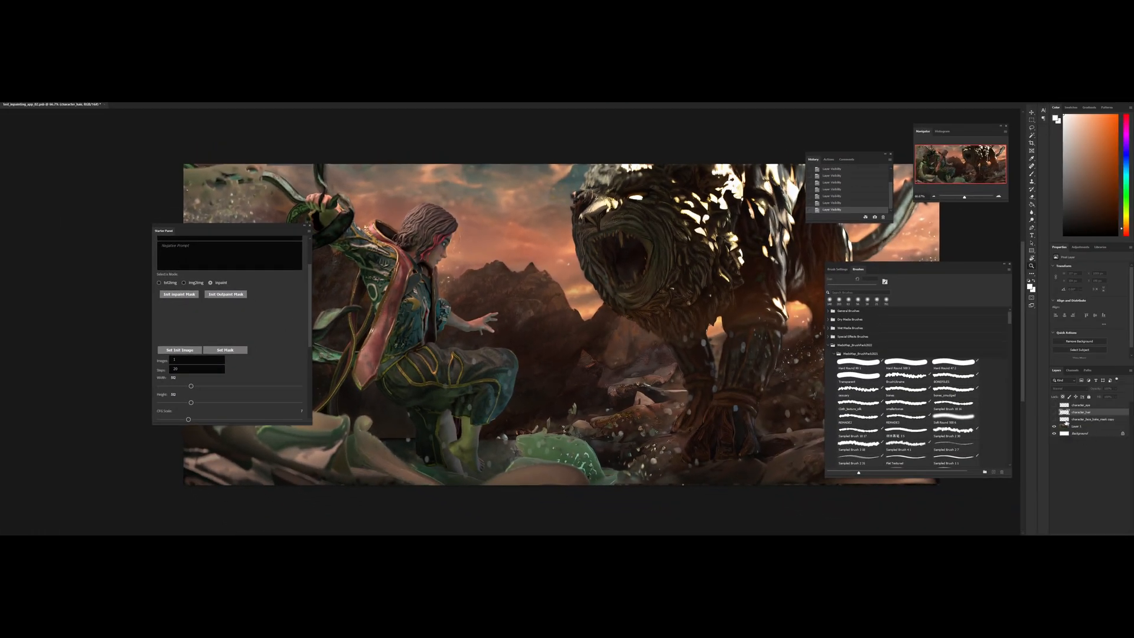
# - Make the white head-silhouette mask layer visible again over the character's face
pyautogui.click(425, 231)
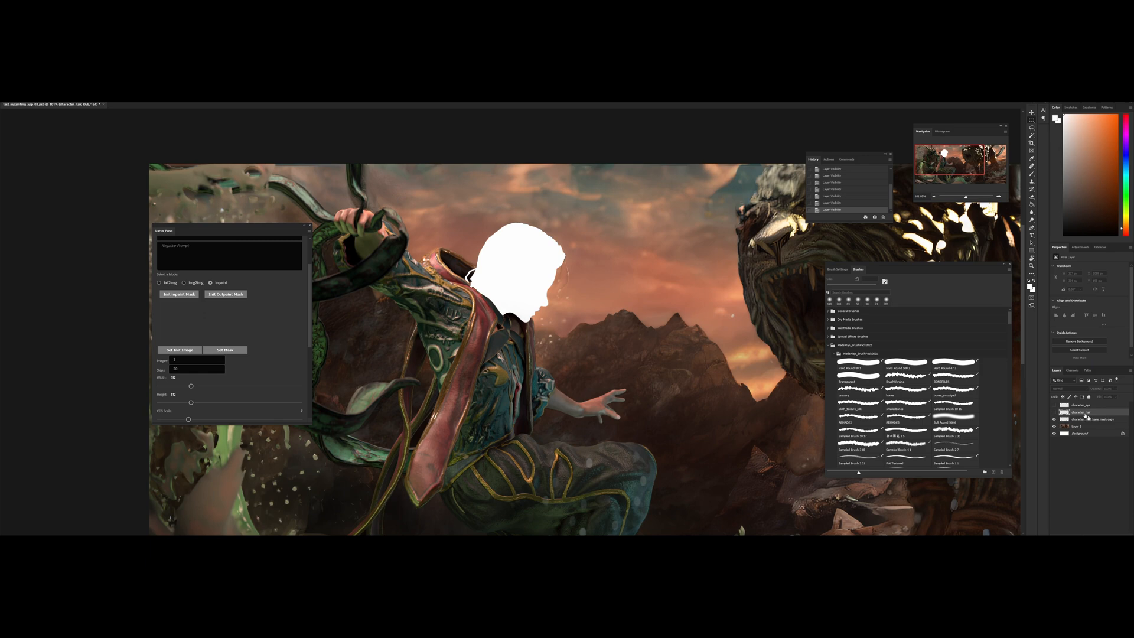
pyautogui.click(1086, 418)
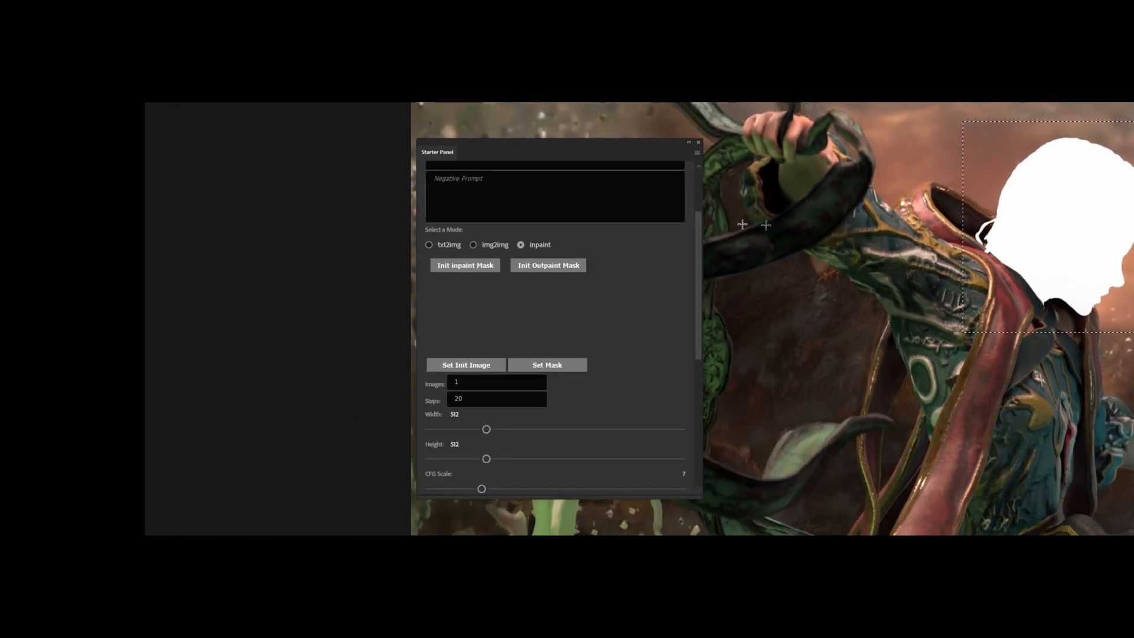
pyautogui.moveTo(522, 151)
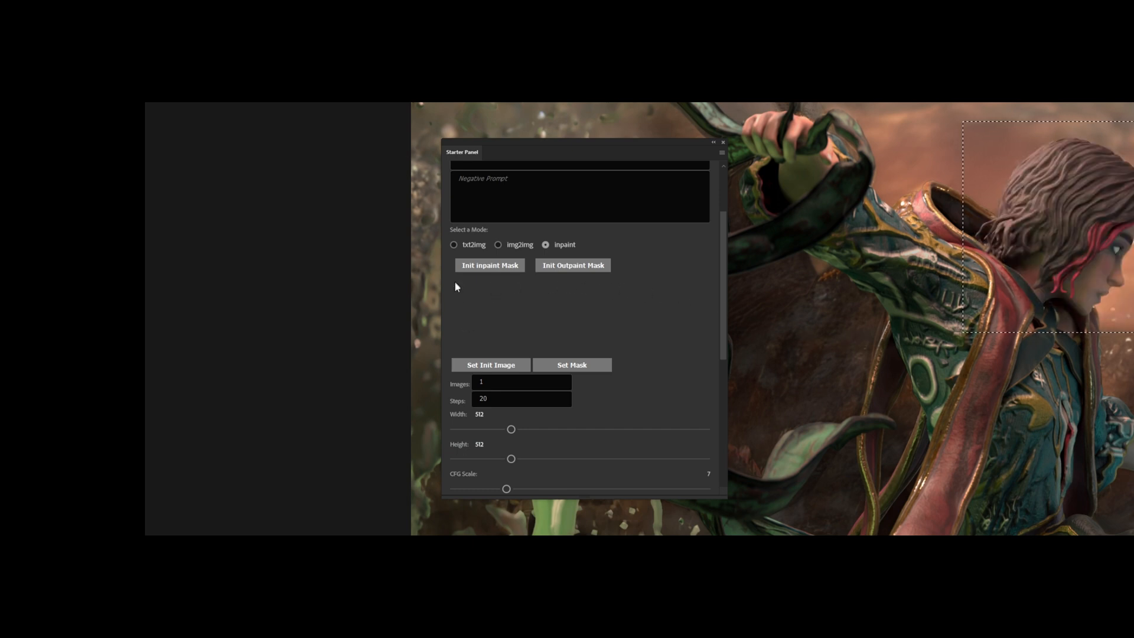
pyautogui.moveTo(671, 338)
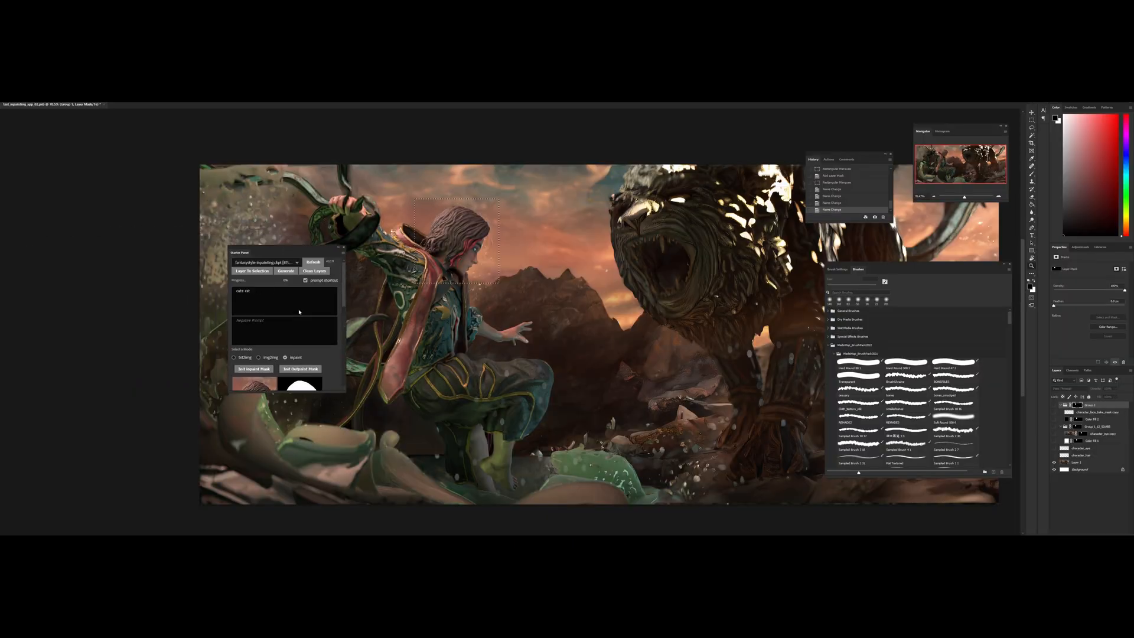
# - Capture the face crop and head silhouette as init image and mask with Init inpaint Mask
pyautogui.click(300, 369)
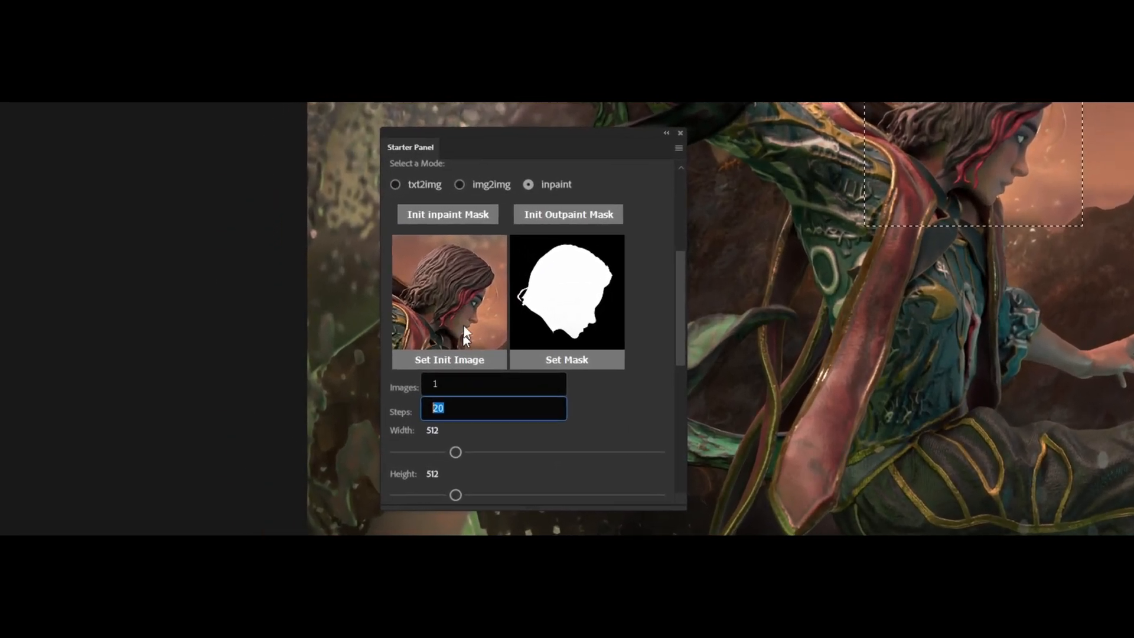
# - Set 50 steps, Mask Content original, and denoising strength 0.15
pyautogui.write('50')
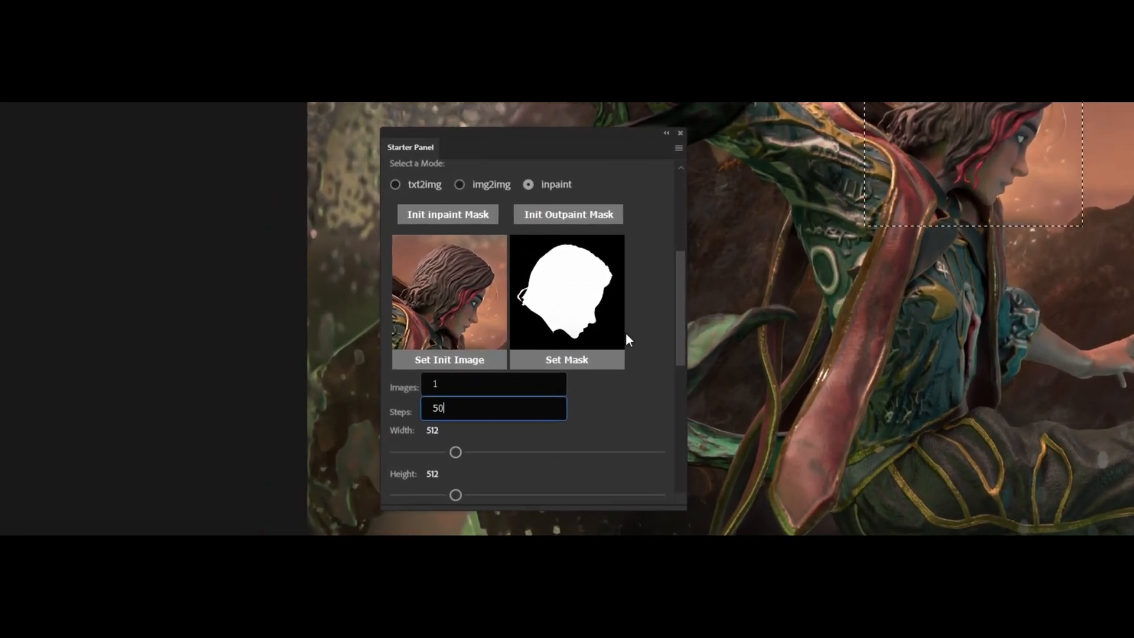
pyautogui.scroll(-3)
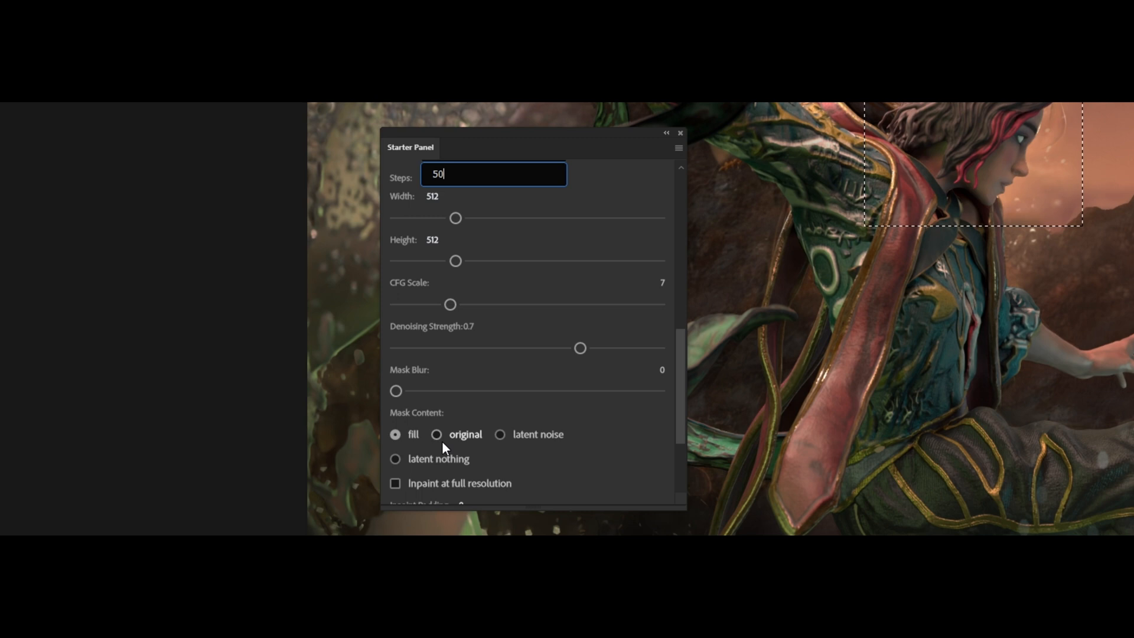
pyautogui.click(436, 434)
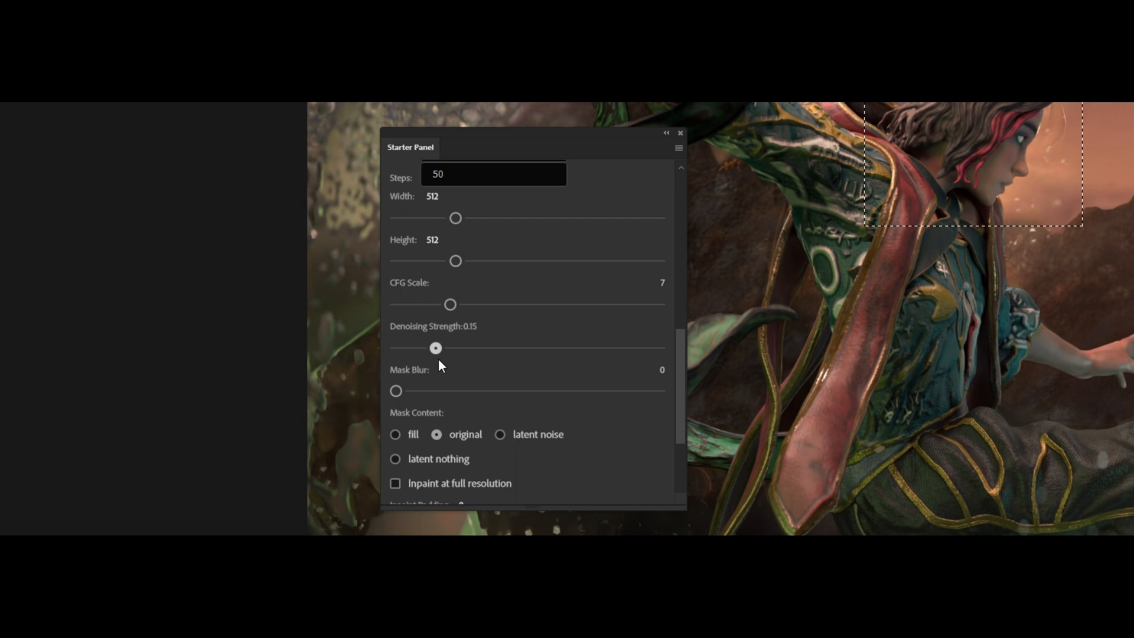
pyautogui.scroll(-3)
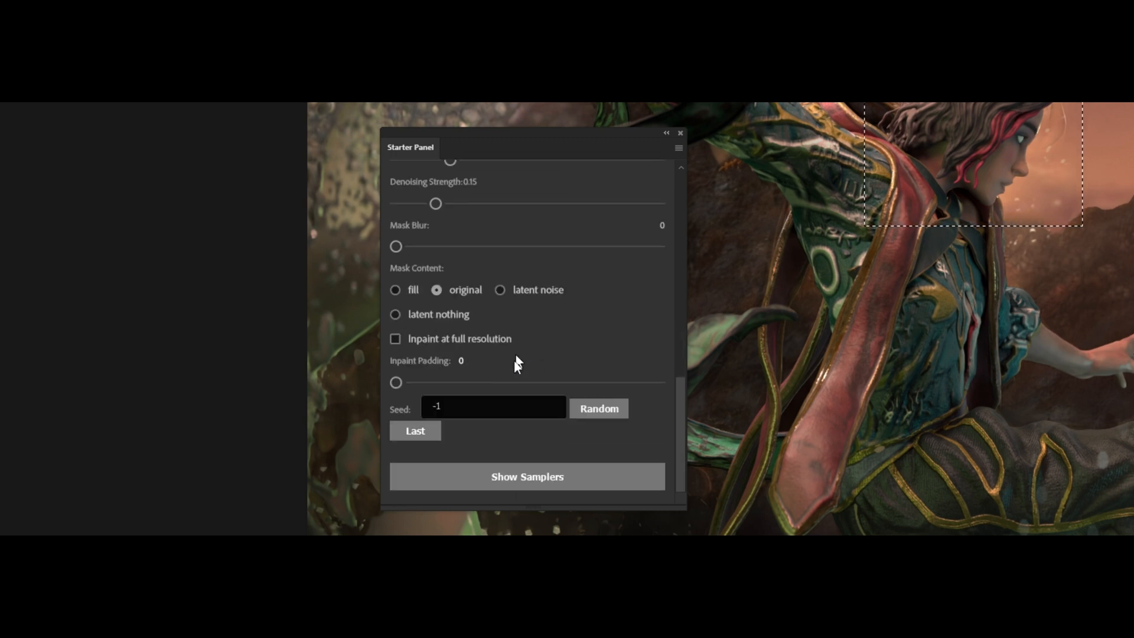
pyautogui.click(526, 477)
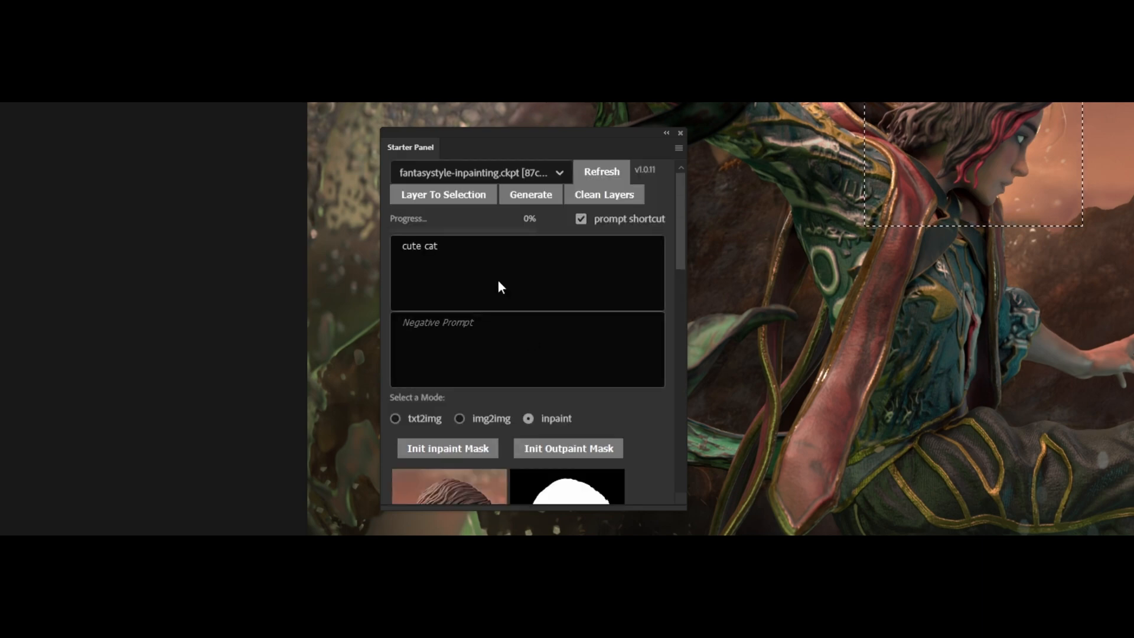
# - Replace 'cute cat' with the DBfantasyart masterpiece beautiful female face prompt
pyautogui.click(526, 274)
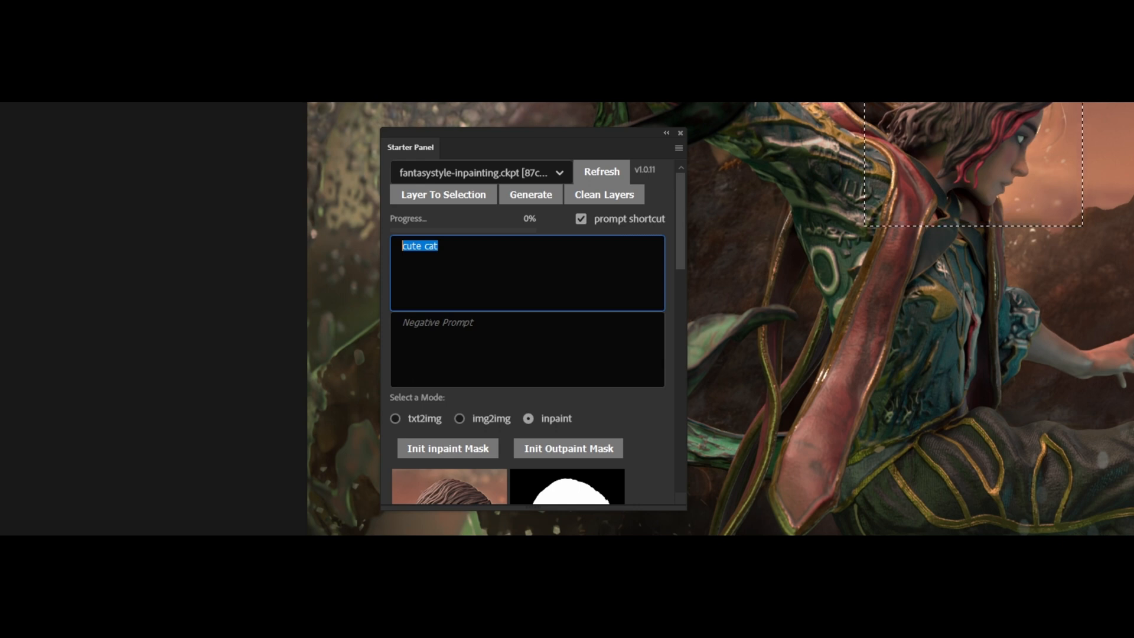
pyautogui.click(478, 270)
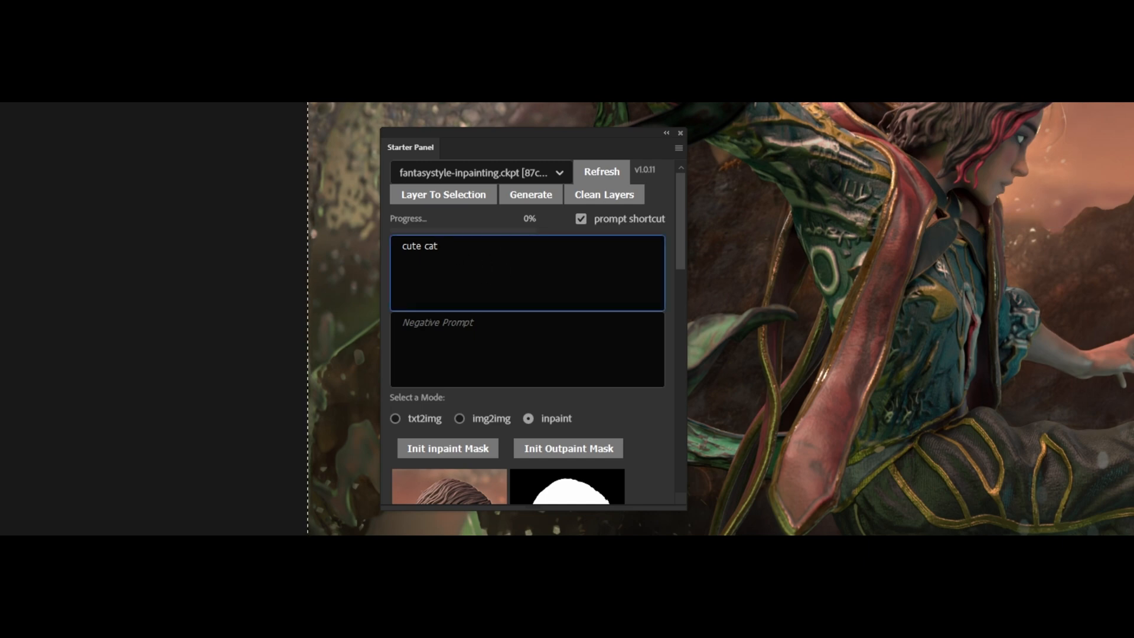
pyautogui.write('(DBfantasyart style: 1), masterpiece, beautiful female face in the style of <huang-guang-jian>, gorgeous, attractive, sexy, kpop, coser')
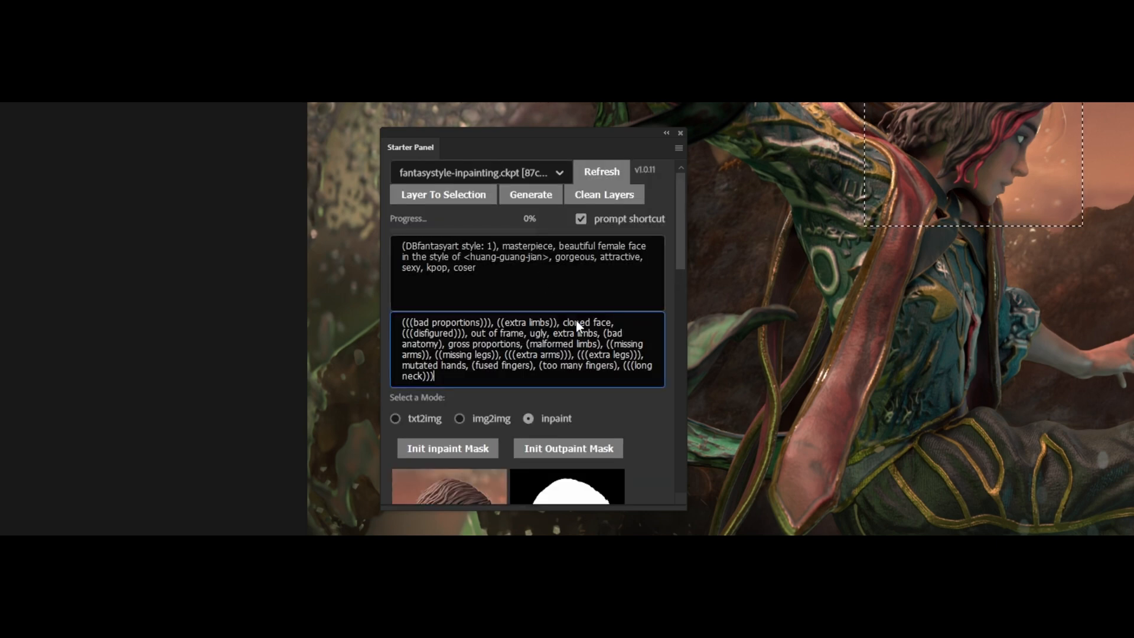
pyautogui.scroll(-3)
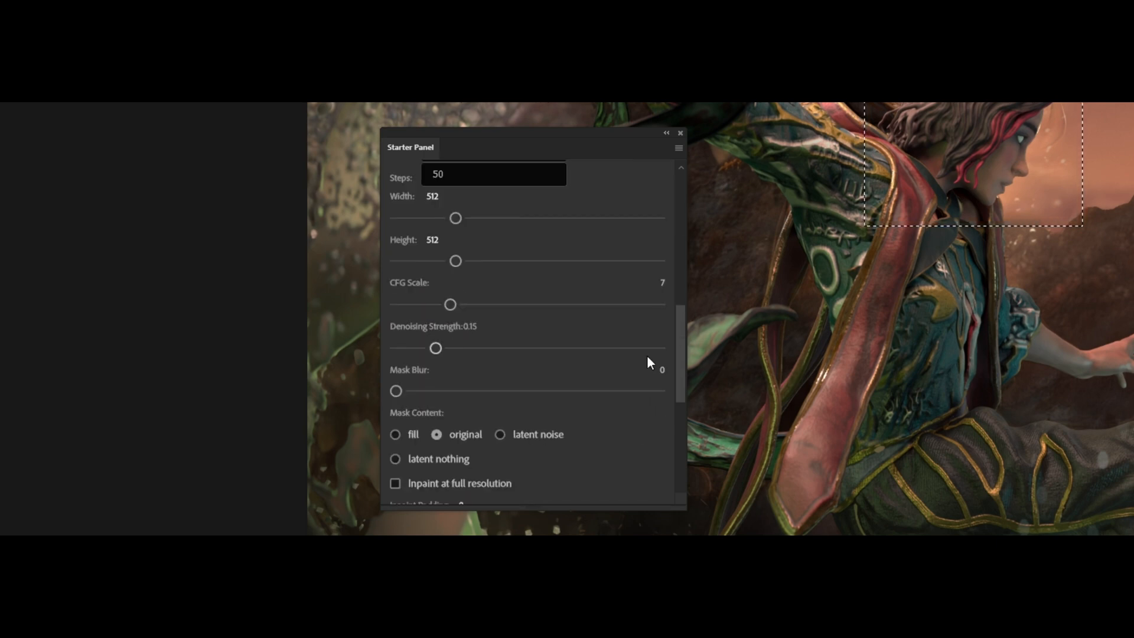
pyautogui.scroll(3)
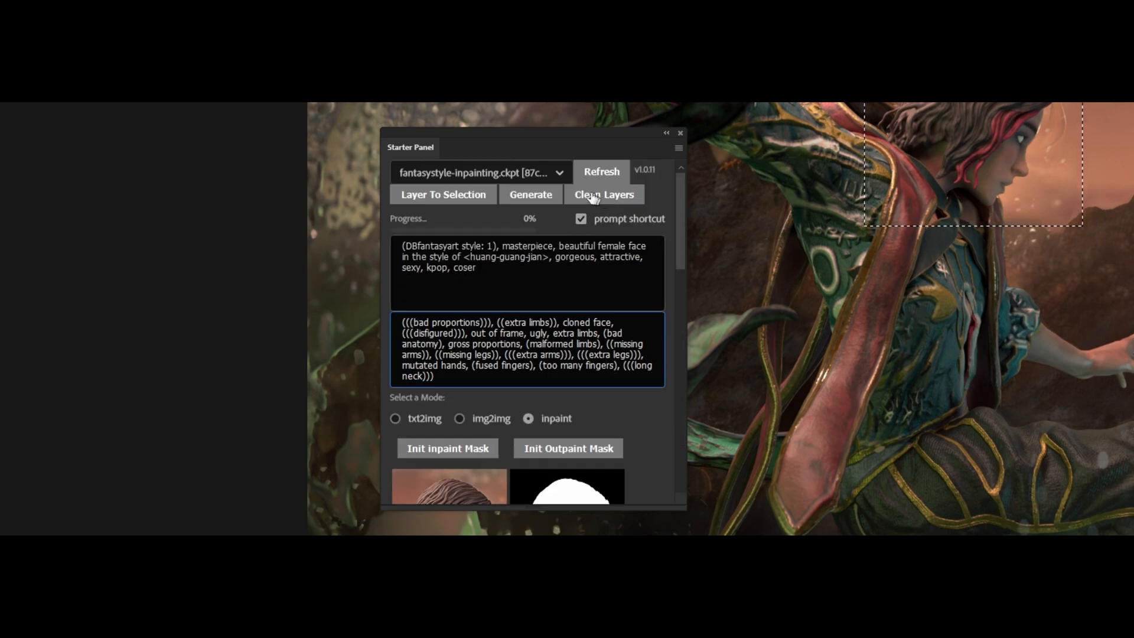
# - Generate the inpainted face using the new fantasy prompts
pyautogui.click(530, 194)
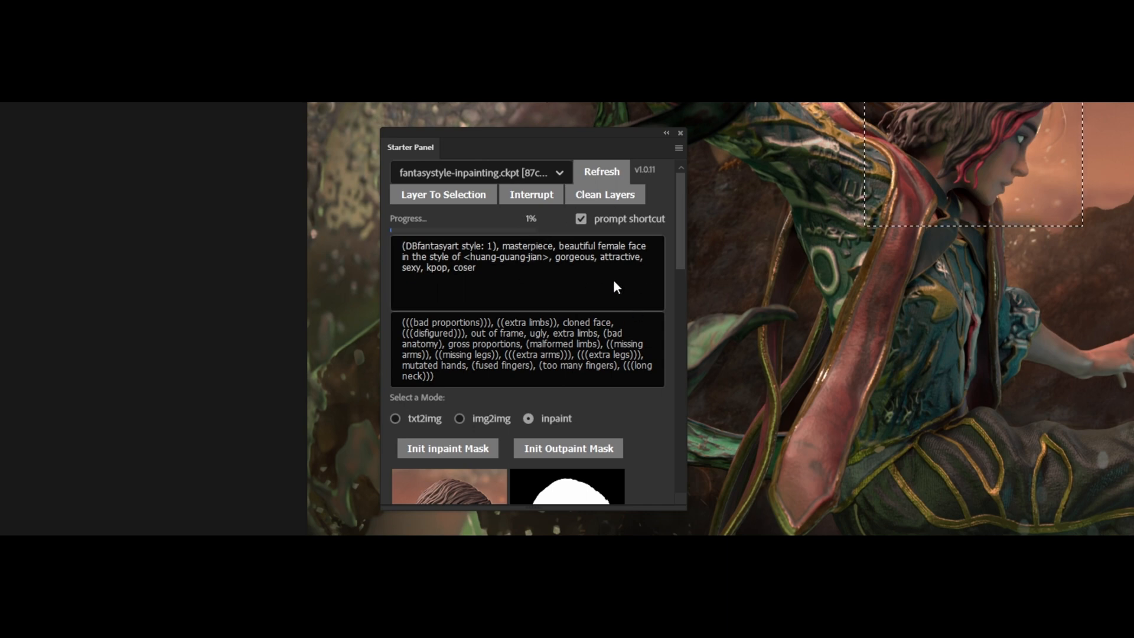
pyautogui.moveTo(420, 230)
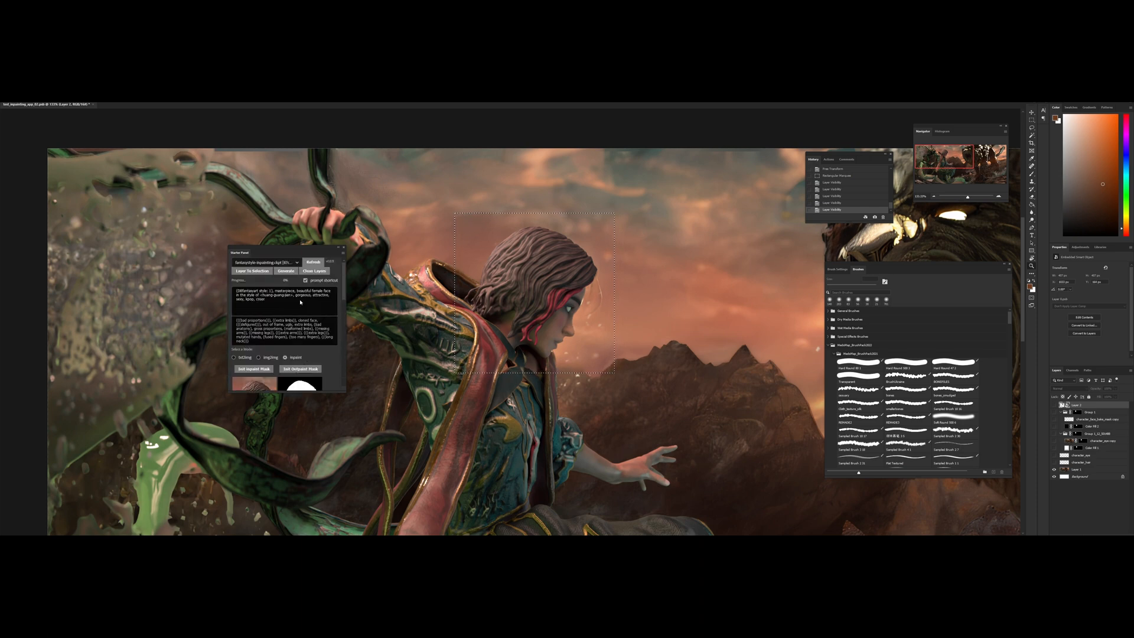
# - Generate another variation of the character's face
pyautogui.click(286, 270)
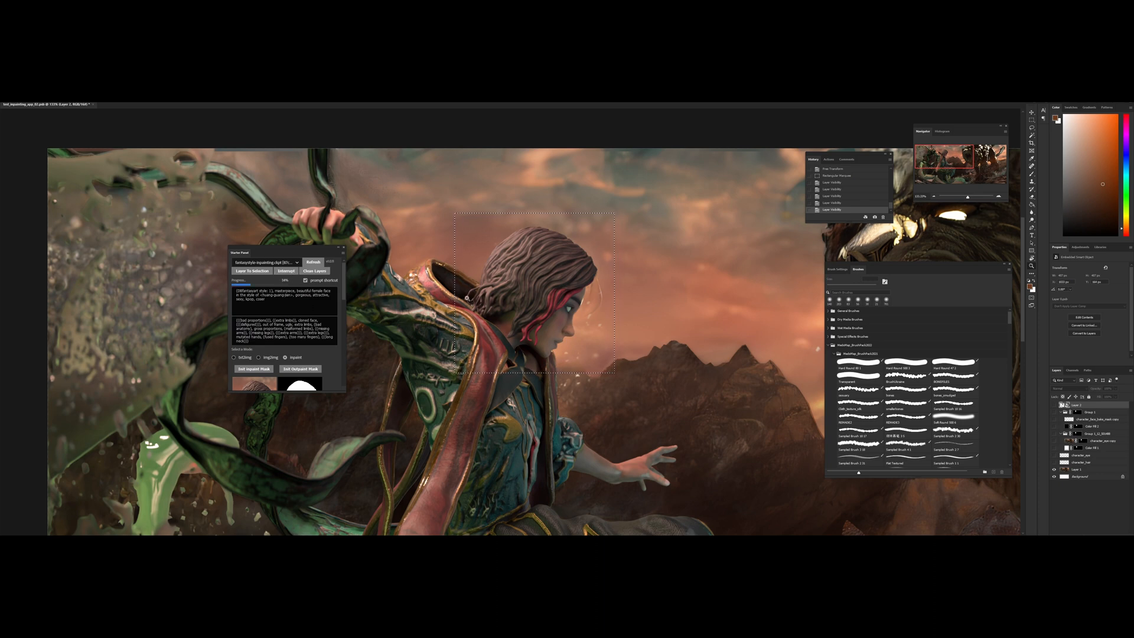
pyautogui.click(286, 270)
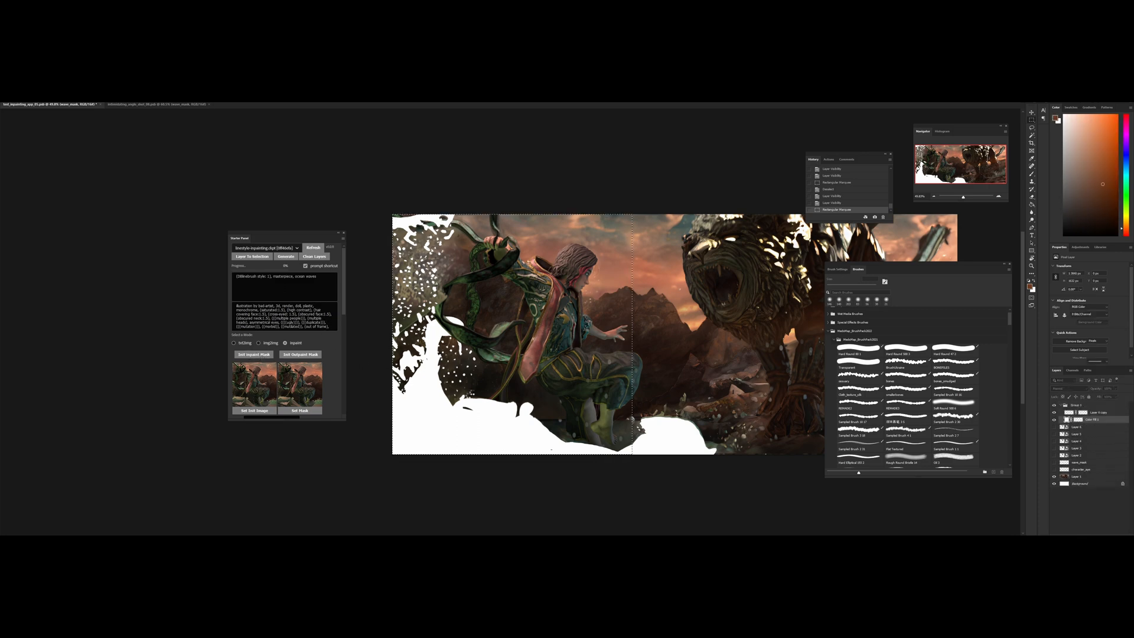
# - Use the white wave-and-spray silhouette as the plugin's inpaint mask
pyautogui.click(286, 257)
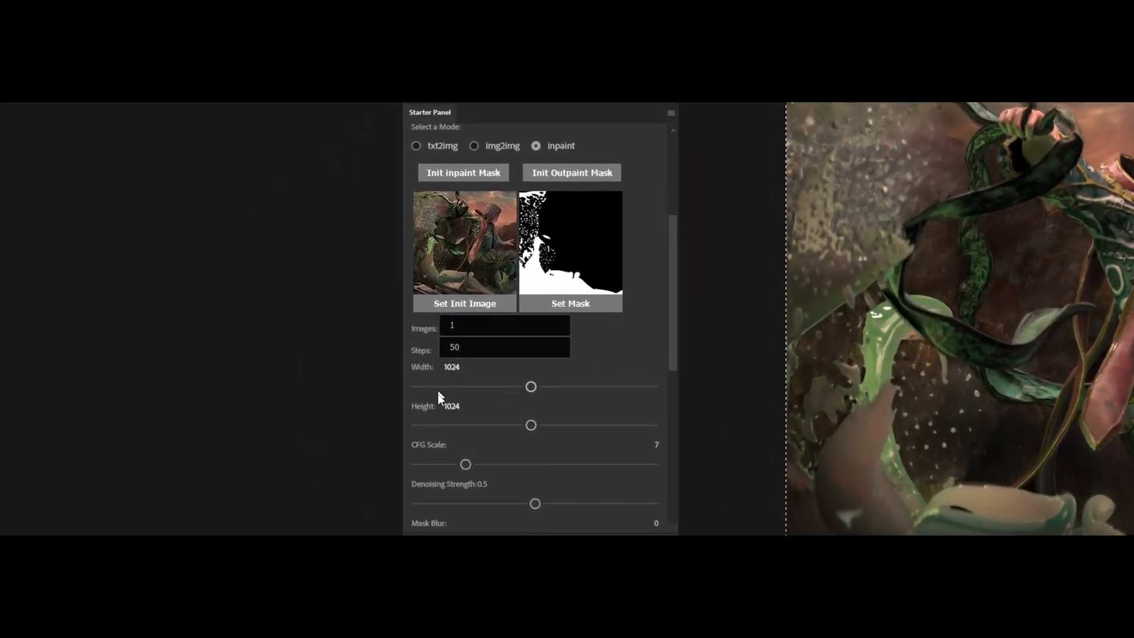
pyautogui.moveTo(624, 367)
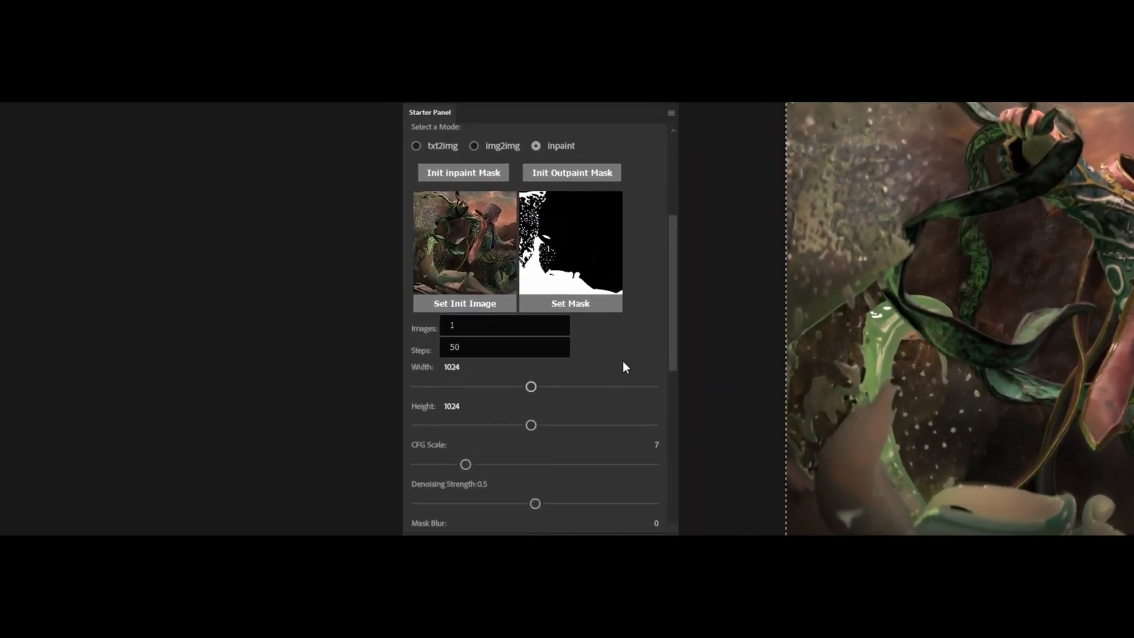
# - Select linestyle-inpainting at 1024×1024 and prompt DBlinebrush ocean waves, aquatic environment
pyautogui.scroll(-3)
pyautogui.write('(DBlinebrush style: 1), masterpiece, ocean waves, a')
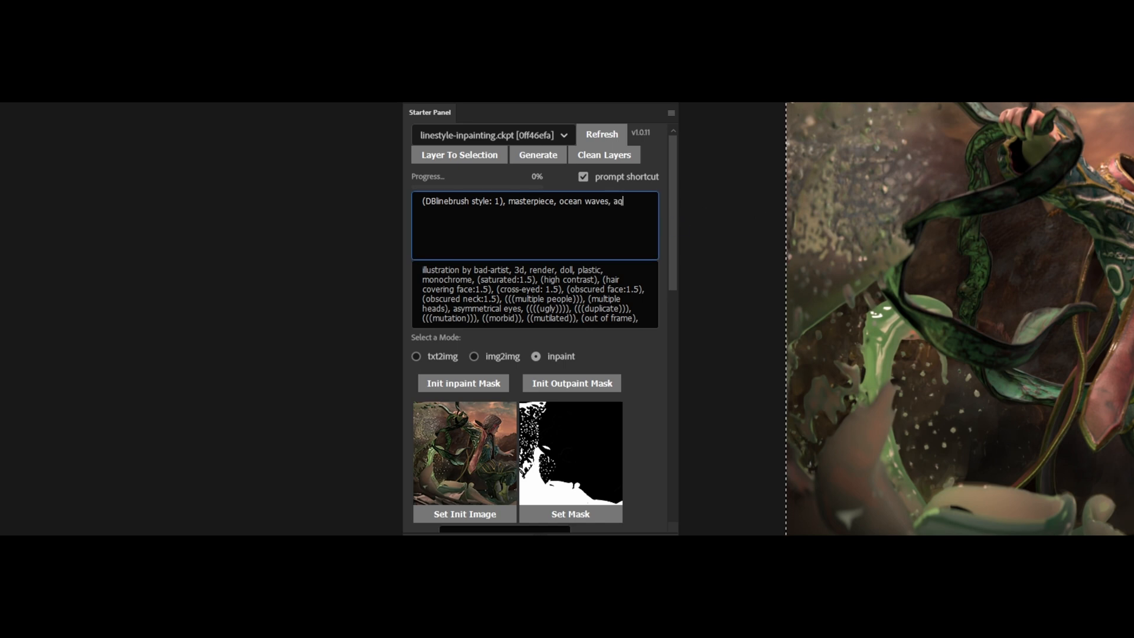
pyautogui.write('quatic envir')
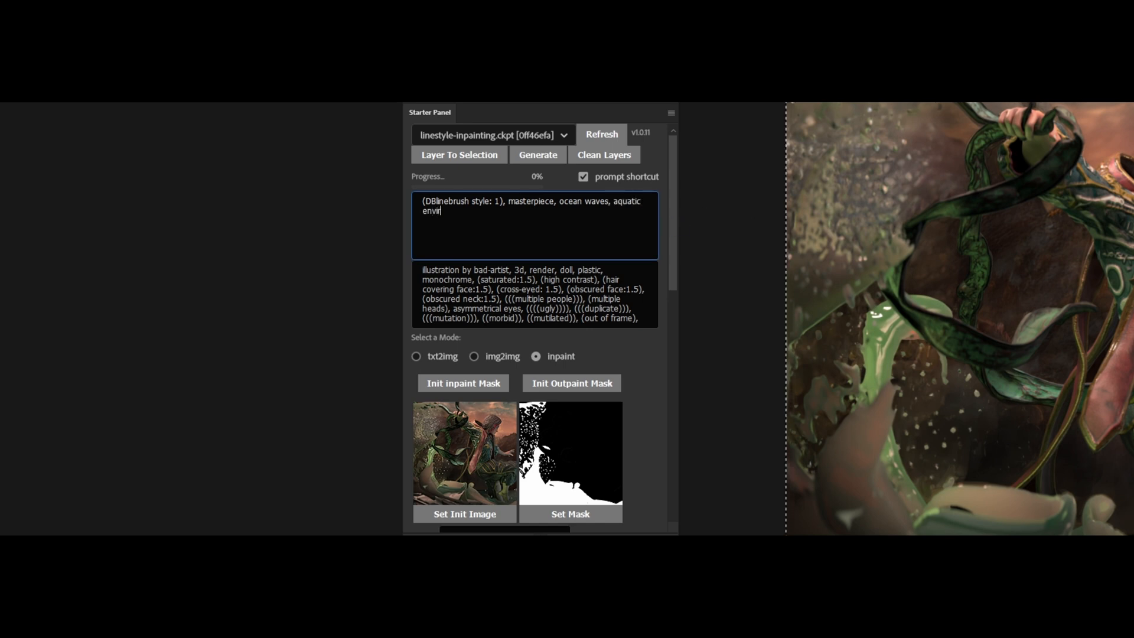
pyautogui.scroll(-3)
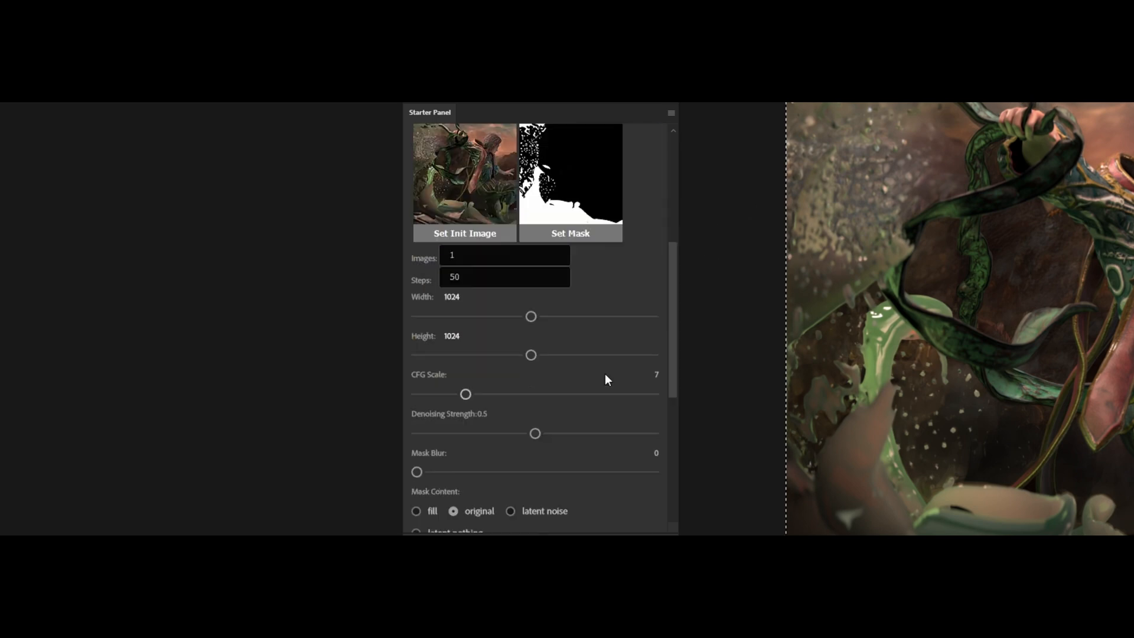
pyautogui.scroll(3)
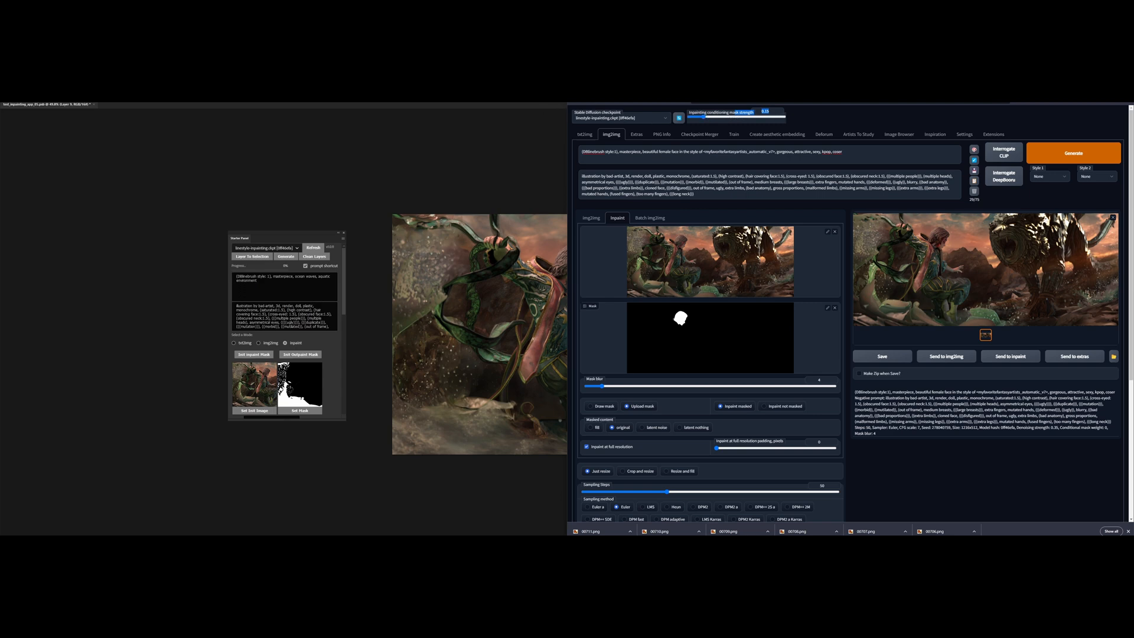
pyautogui.click(265, 248)
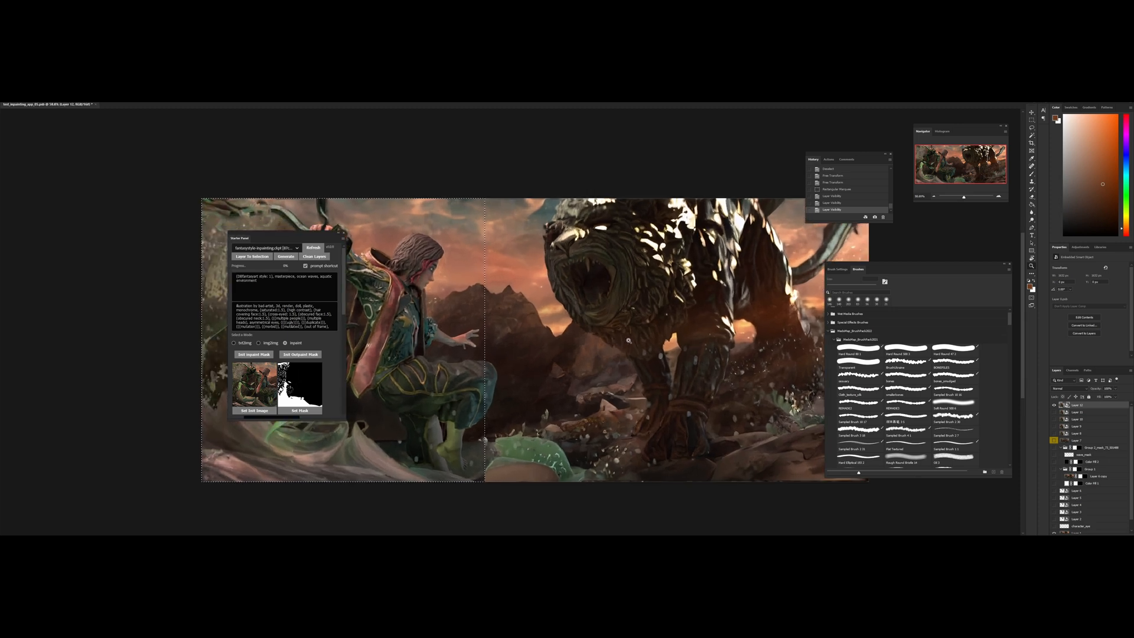
pyautogui.moveTo(603, 349)
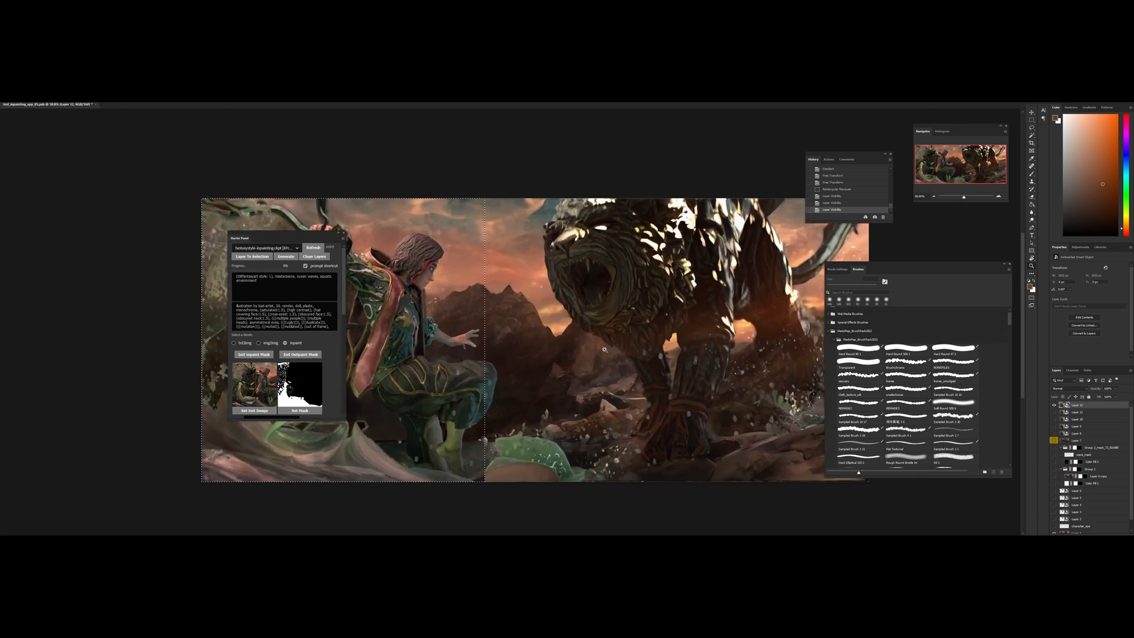